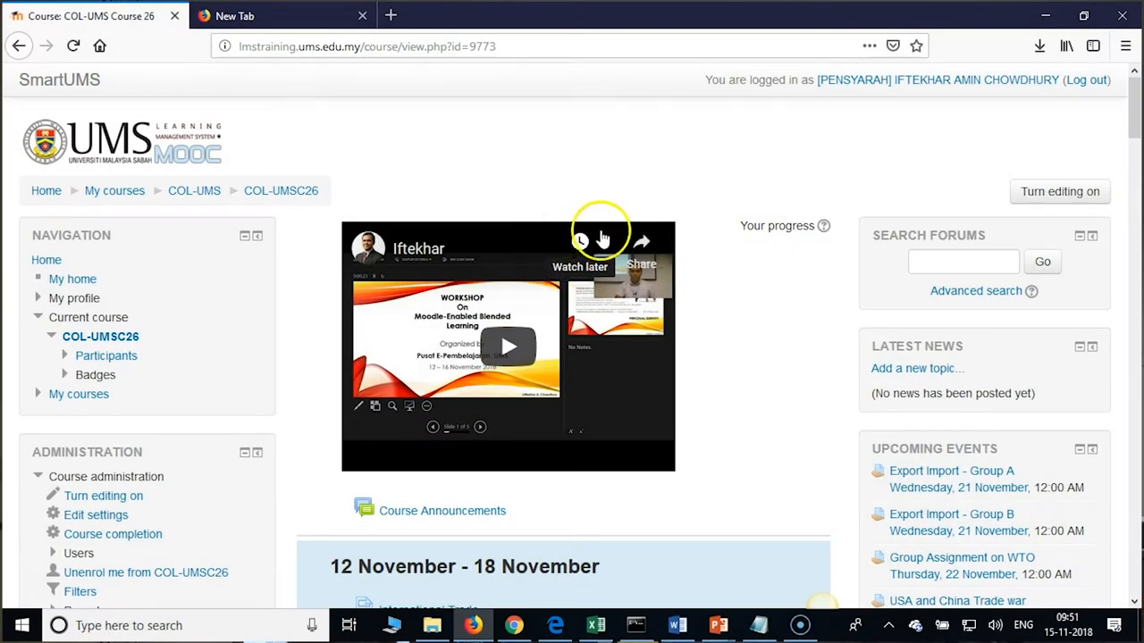
mouse_move(1060, 191)
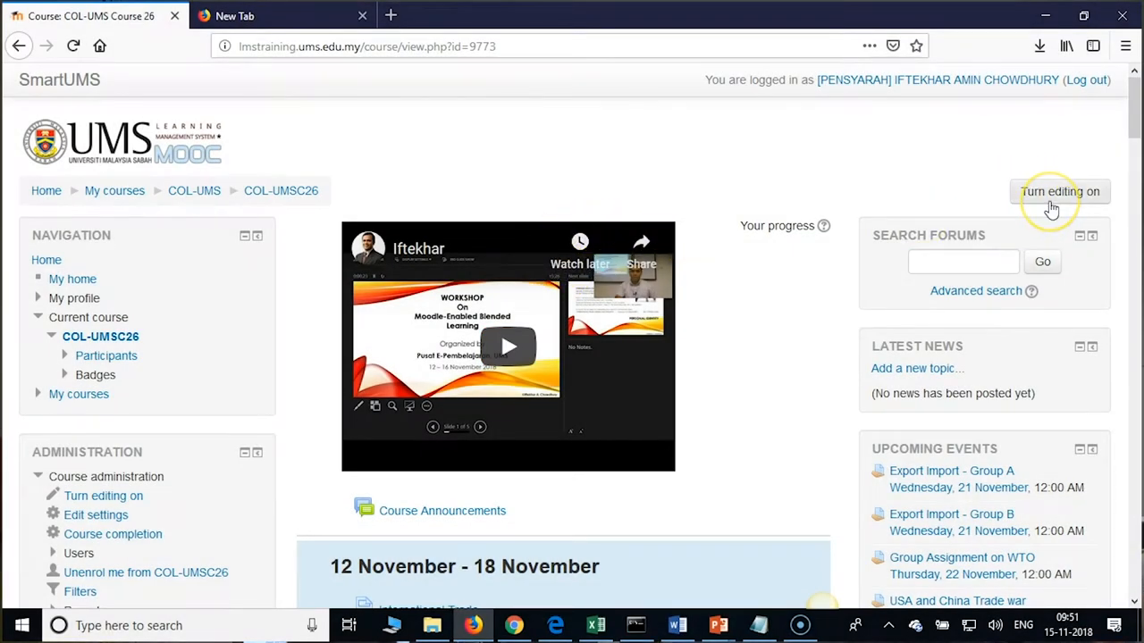
mouse_move(1053, 205)
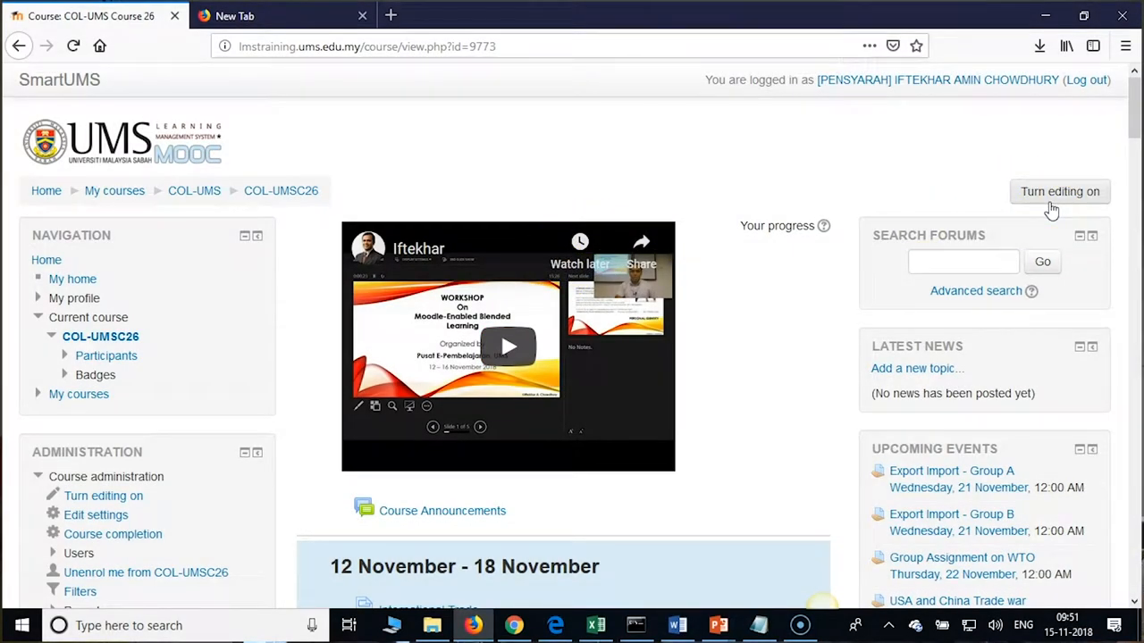
mouse_move(688, 317)
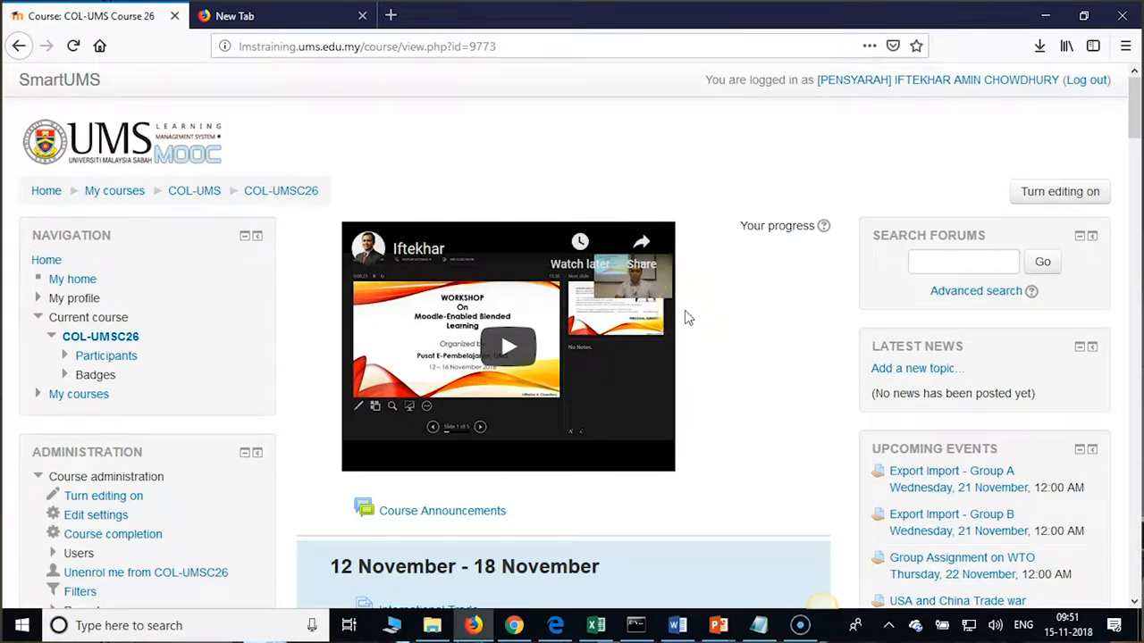
mouse_move(809, 266)
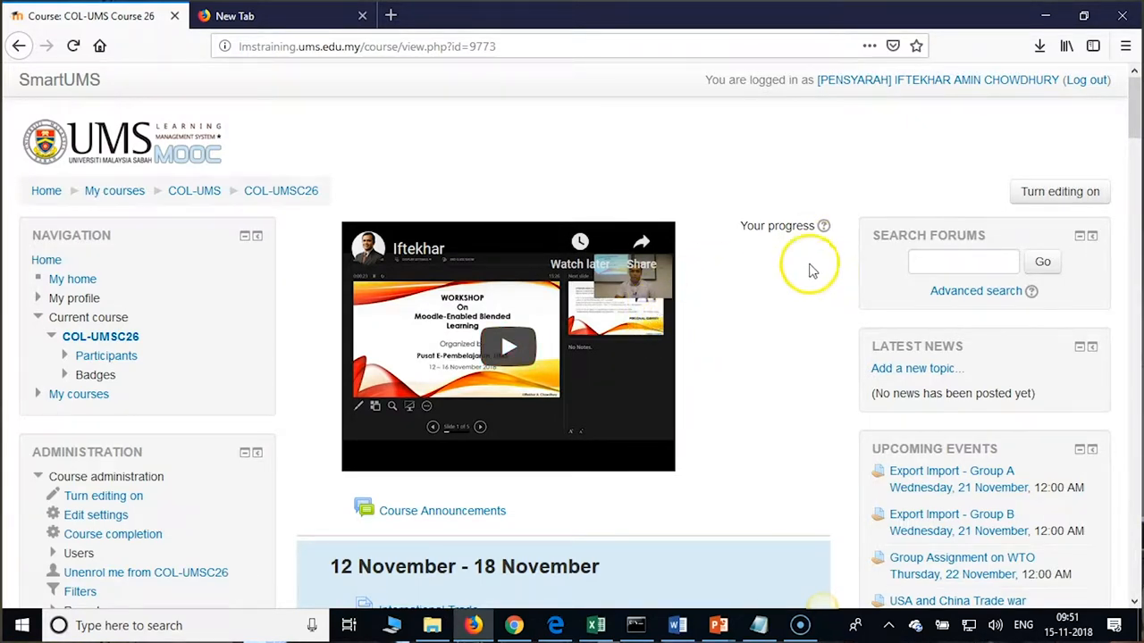
mouse_move(853, 183)
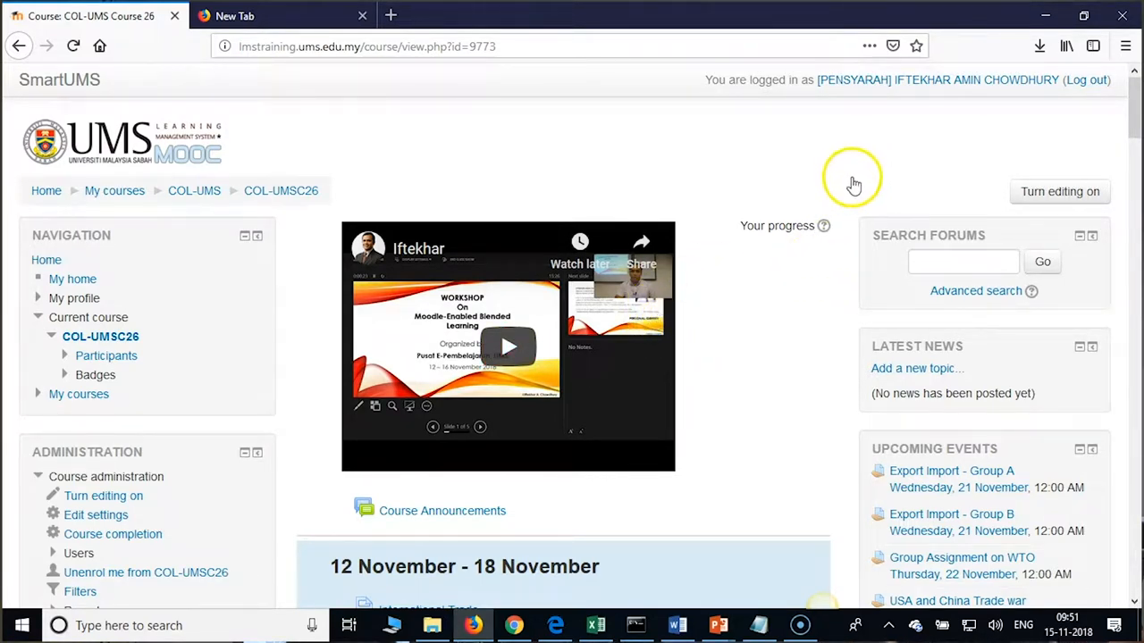
mouse_move(760, 205)
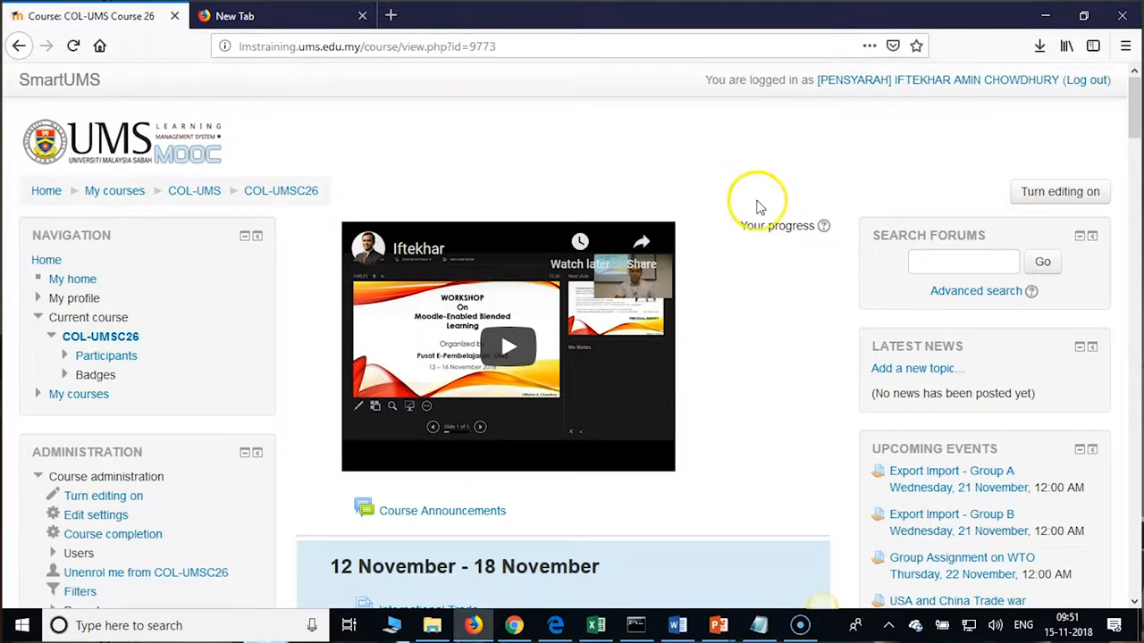
mouse_move(458, 205)
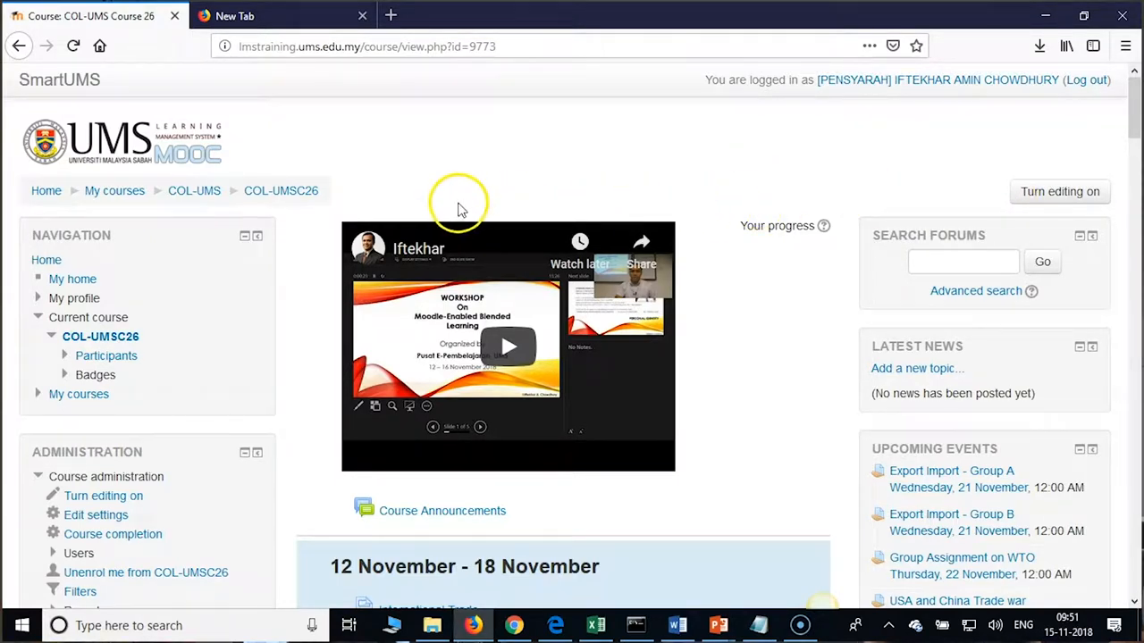
mouse_move(479, 188)
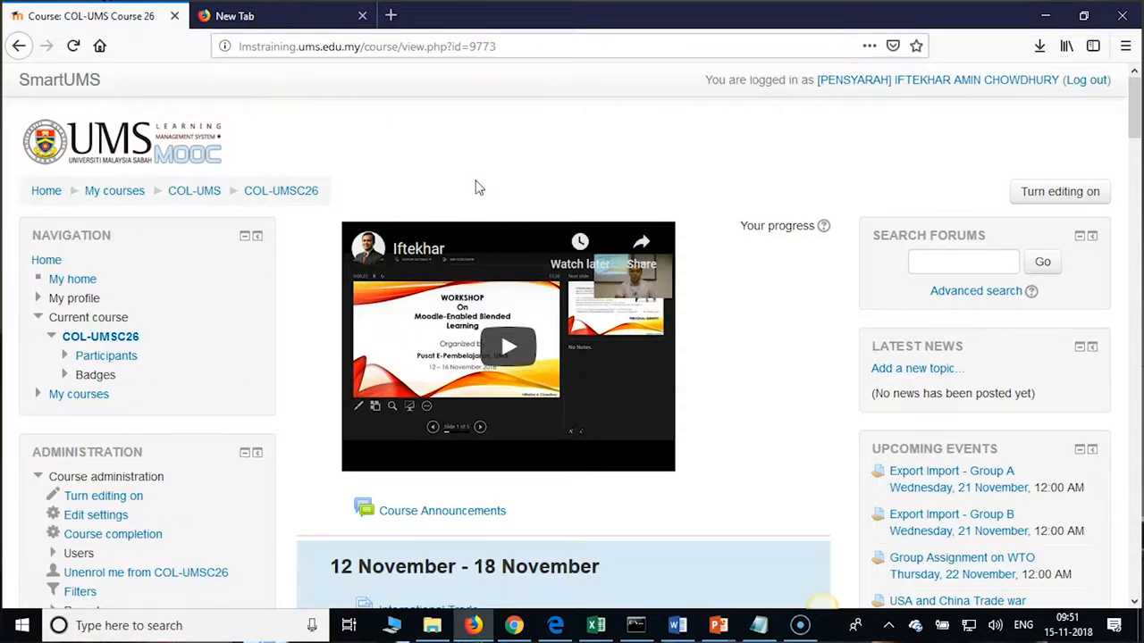
Step: Go from Administration to the COL-UMS Course 26 question bank's Categories page
scroll(down, 3)
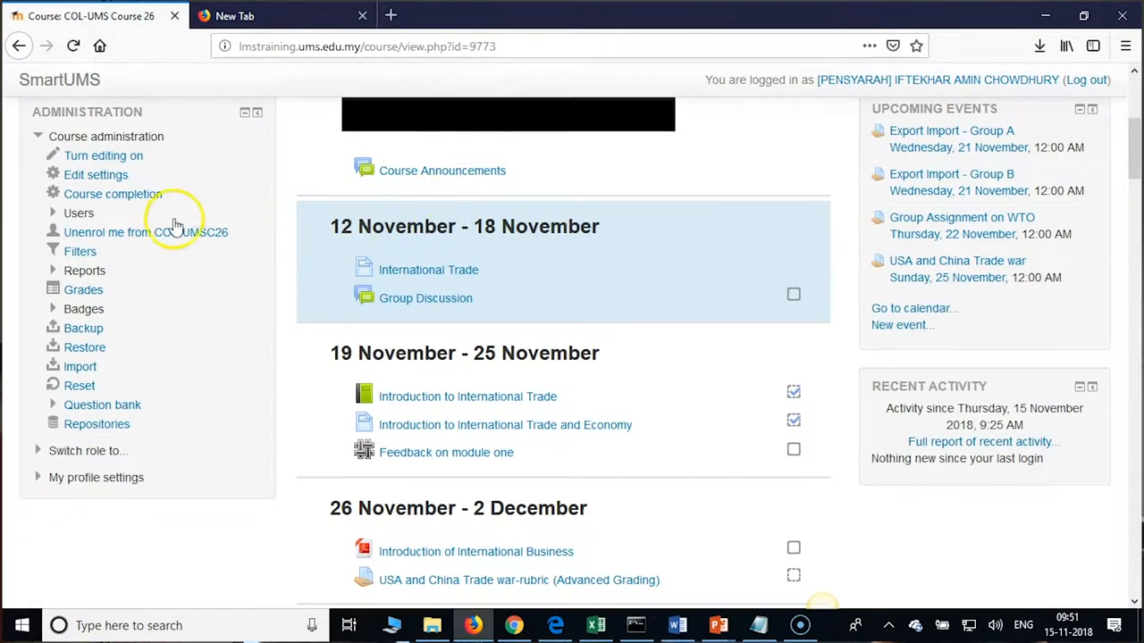
mouse_move(102, 405)
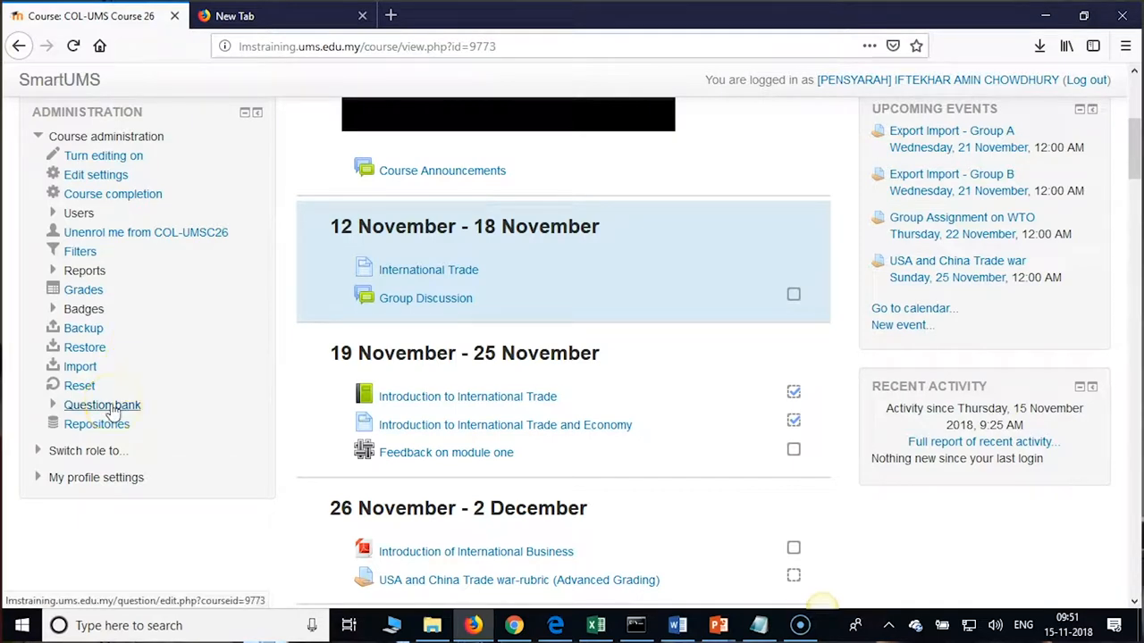
click(102, 404)
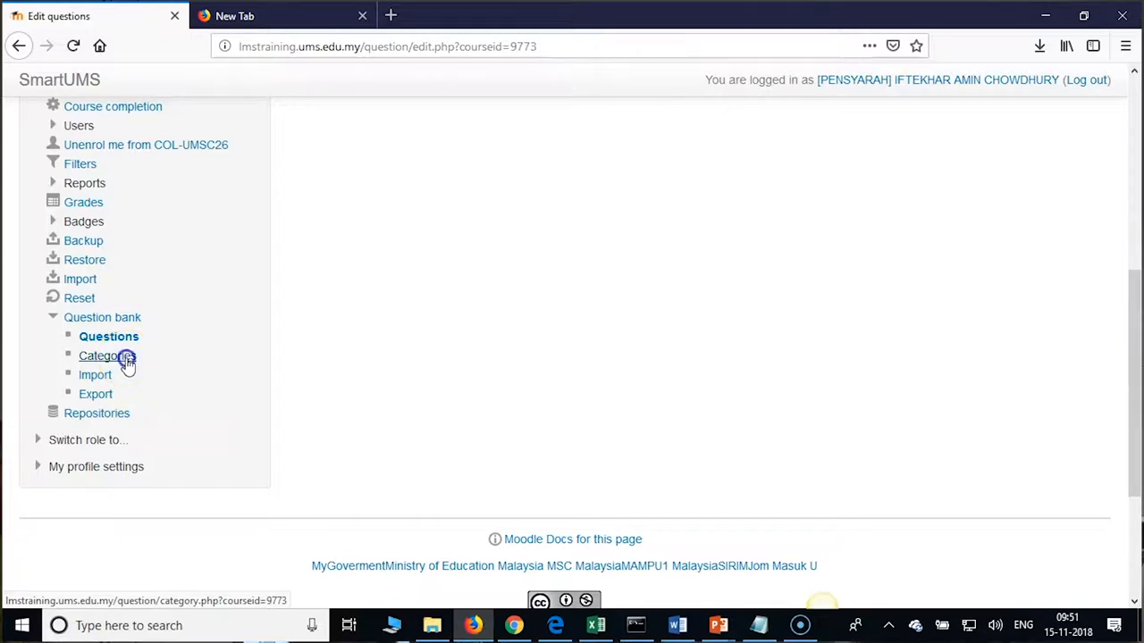
click(107, 356)
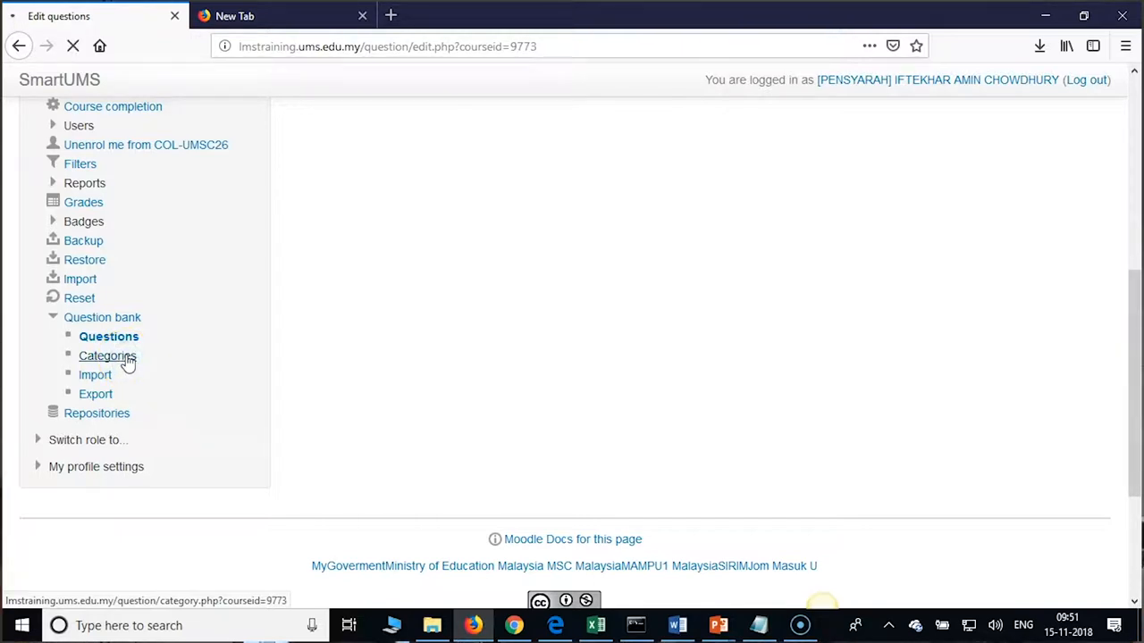
click(107, 356)
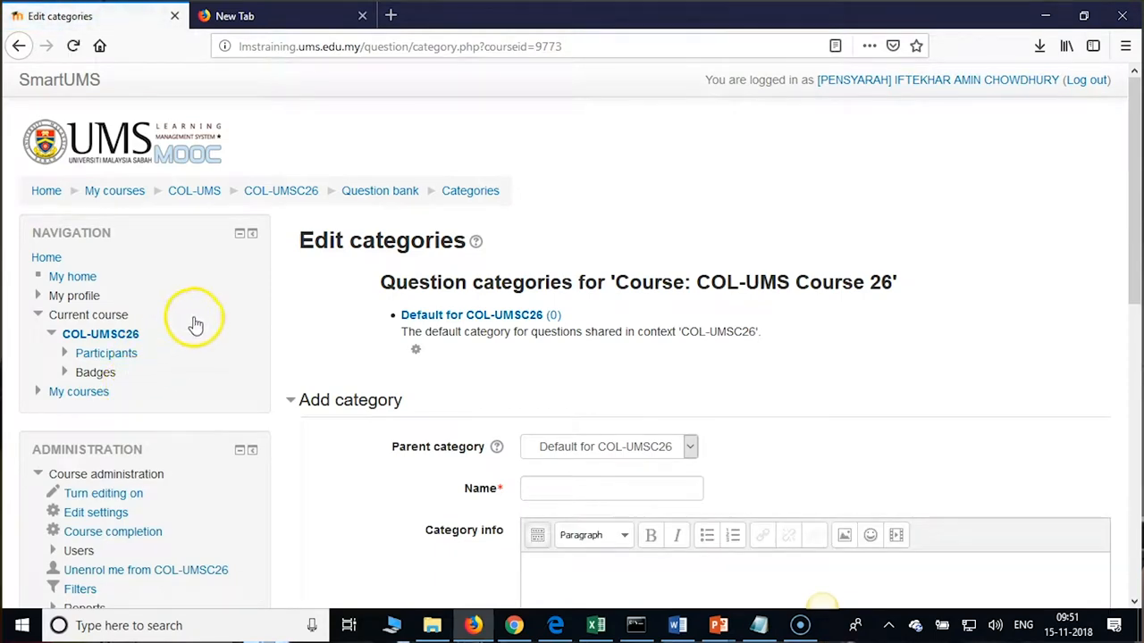
scroll(down, 3)
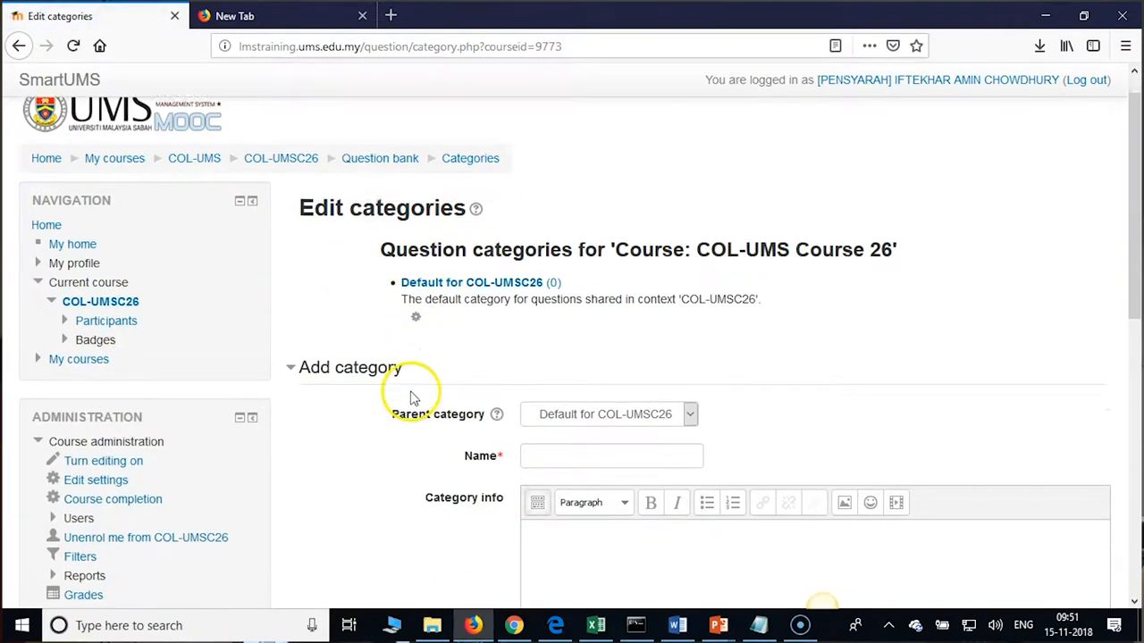
scroll(down, 3)
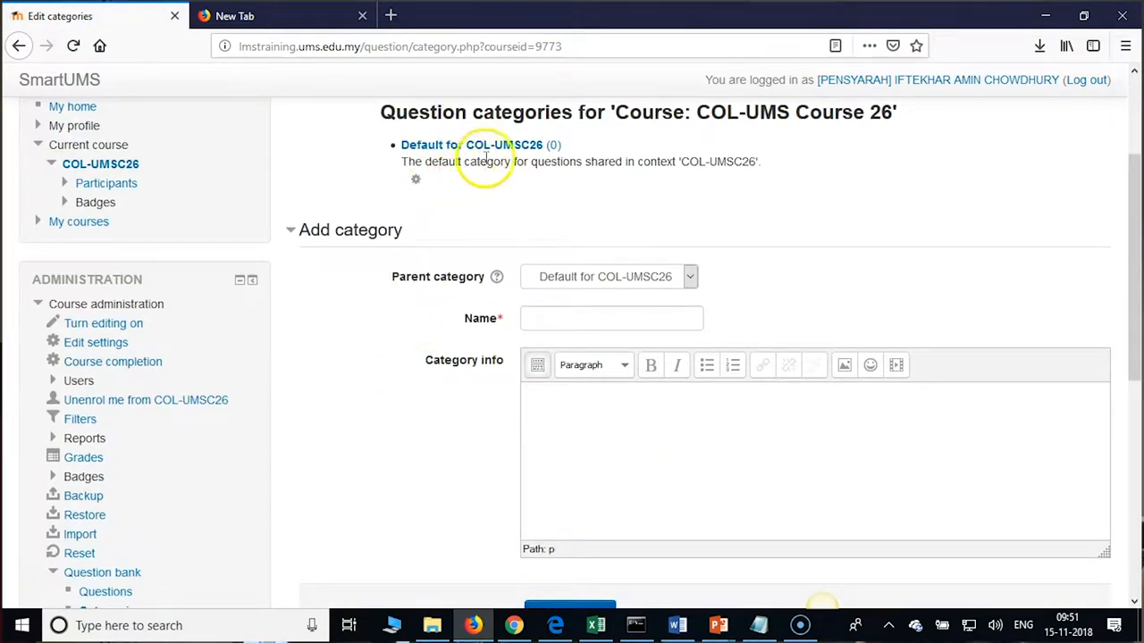
mouse_move(688, 276)
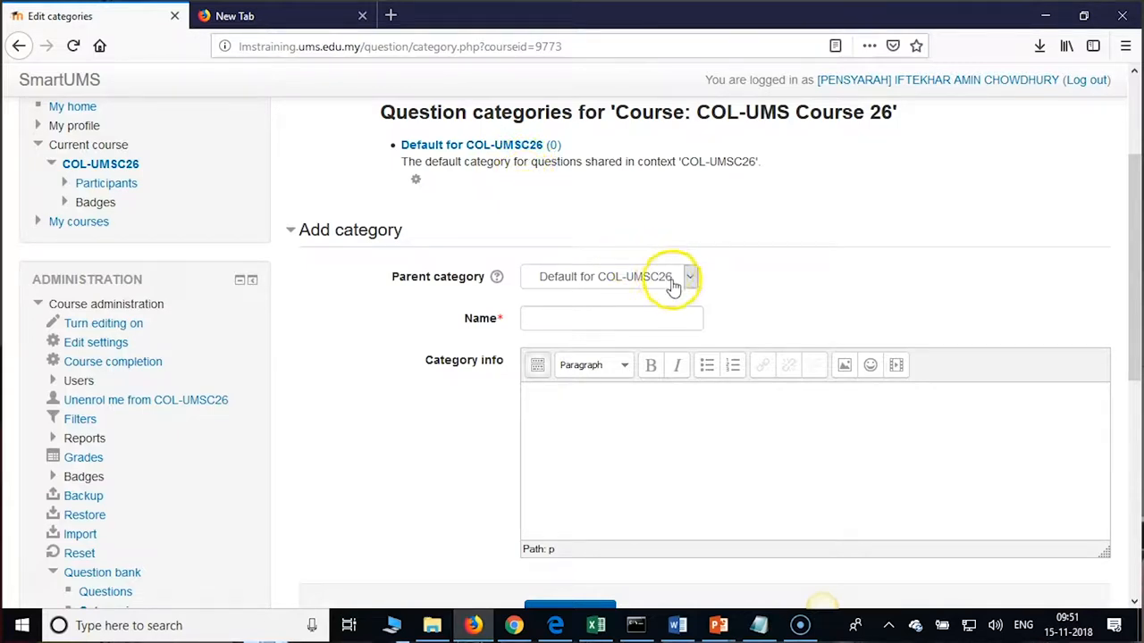
click(611, 318)
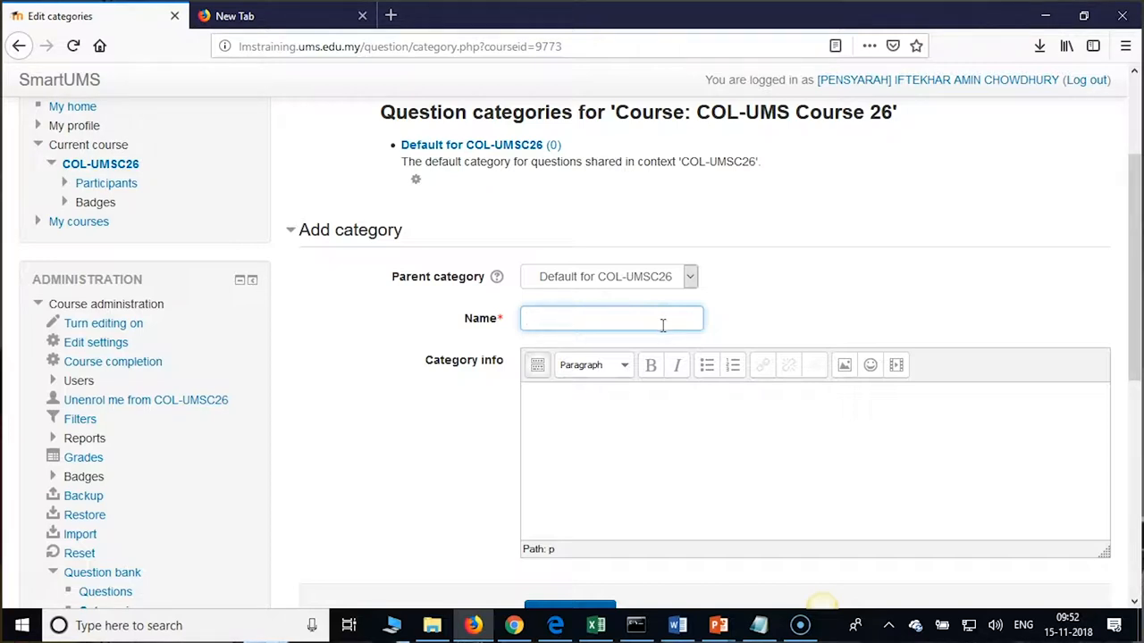
mouse_move(780, 293)
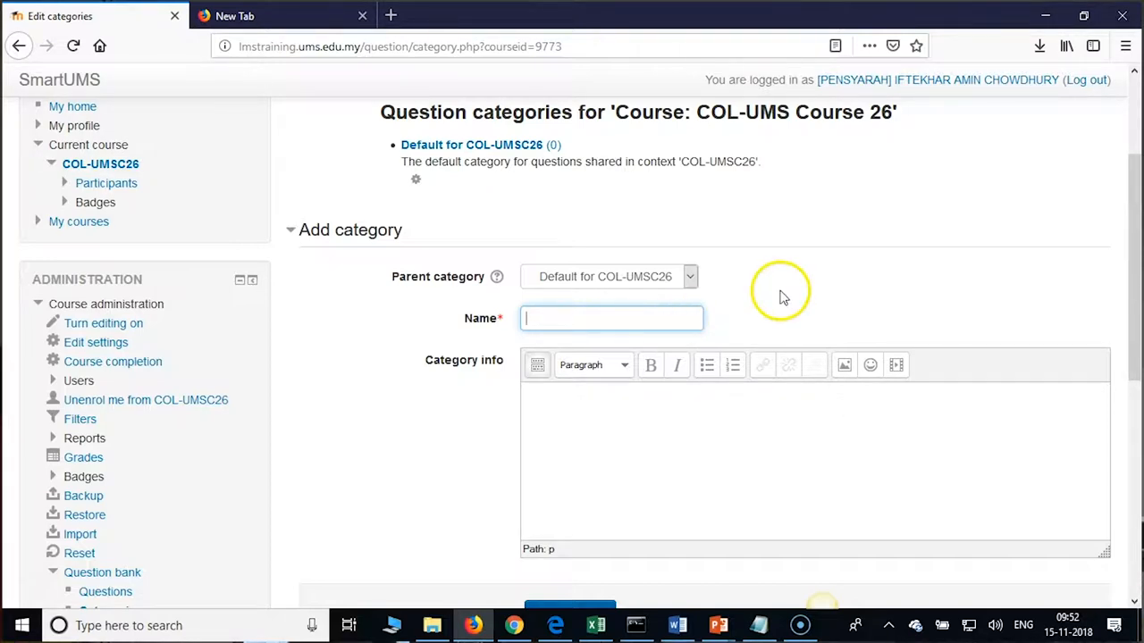
mouse_move(782, 295)
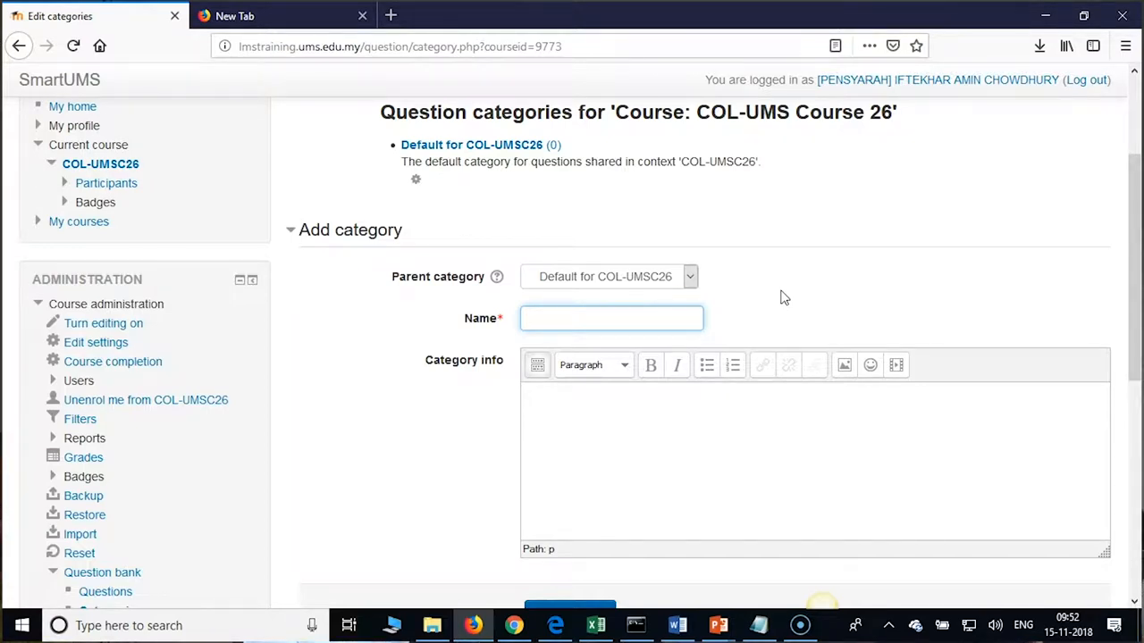
Step: Add category 'Introduction to International Trade and Economy' with parent Default for COL-UMSC26
click(611, 318)
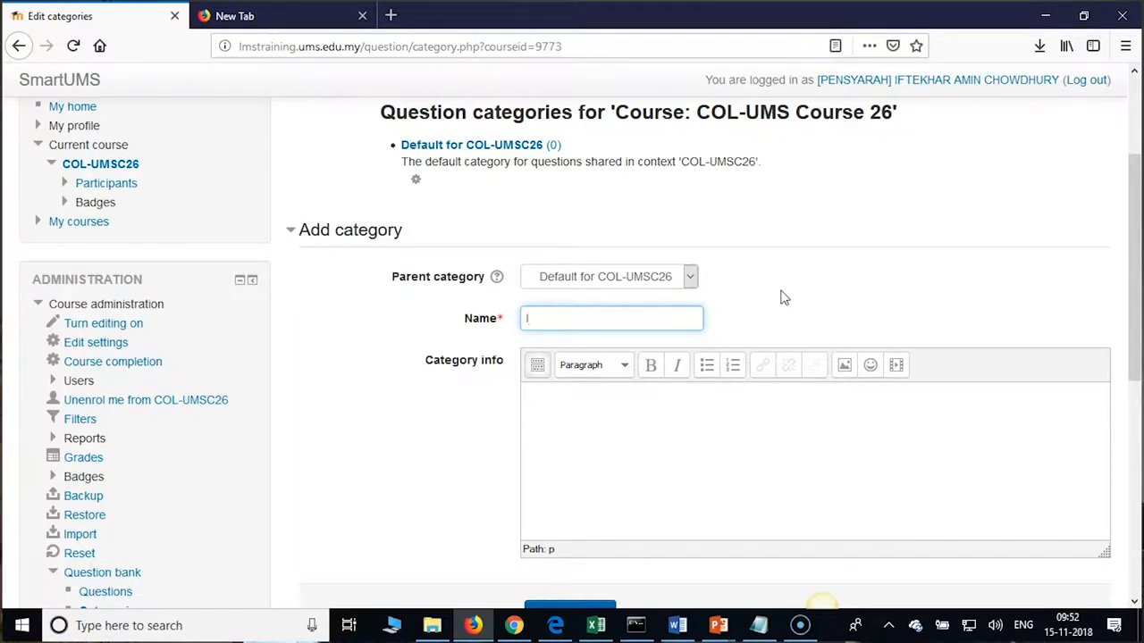
text(Introduction to)
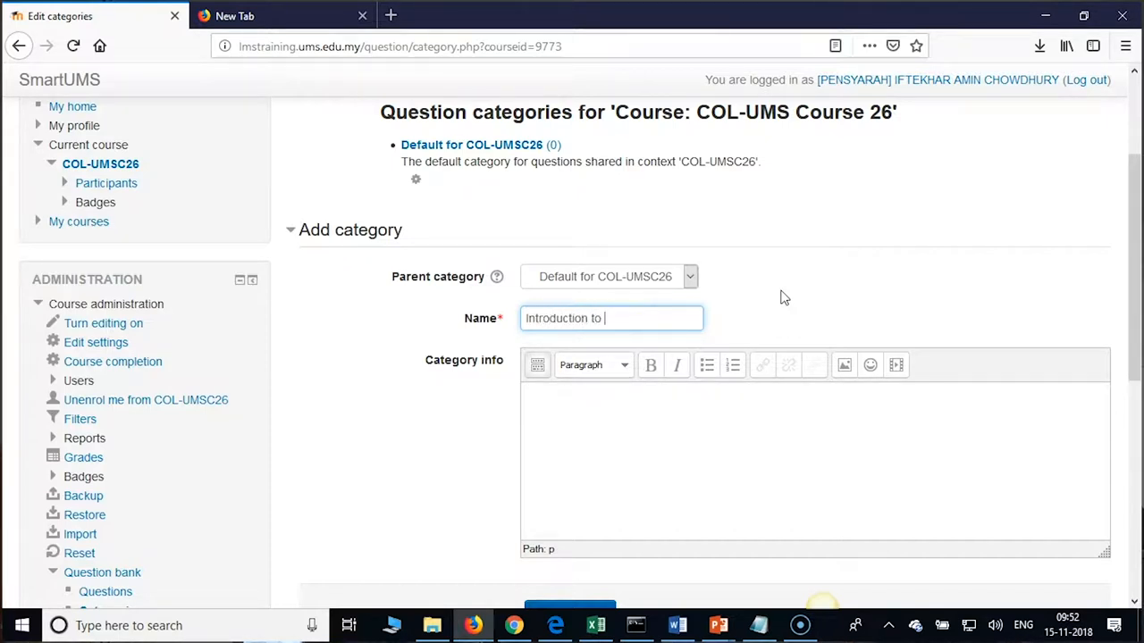
key(Backspace)
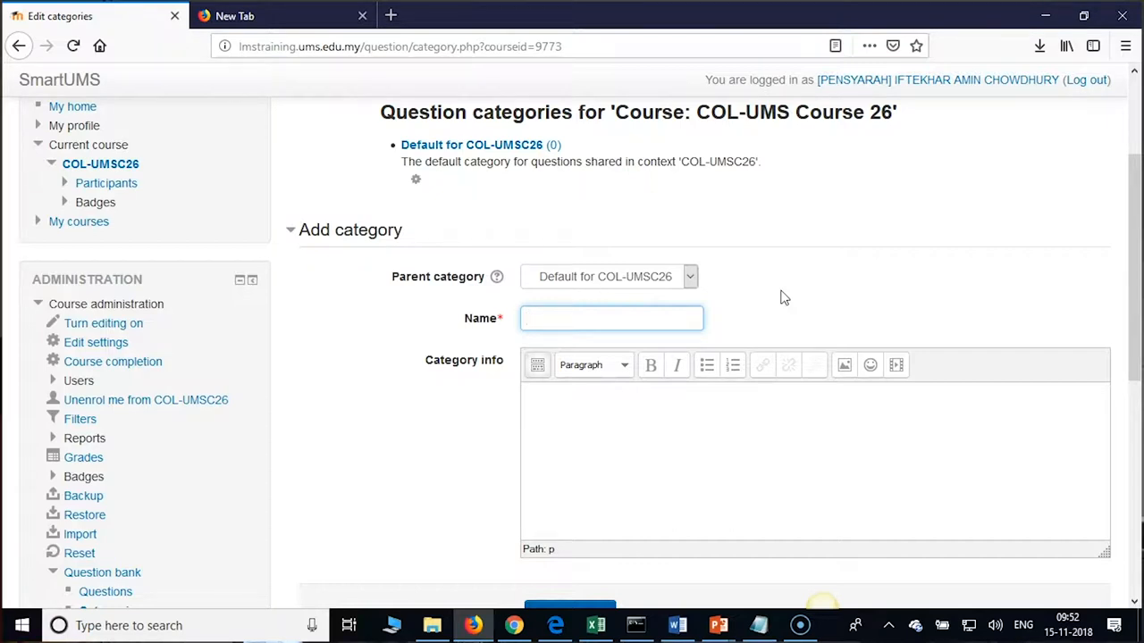
click(611, 318)
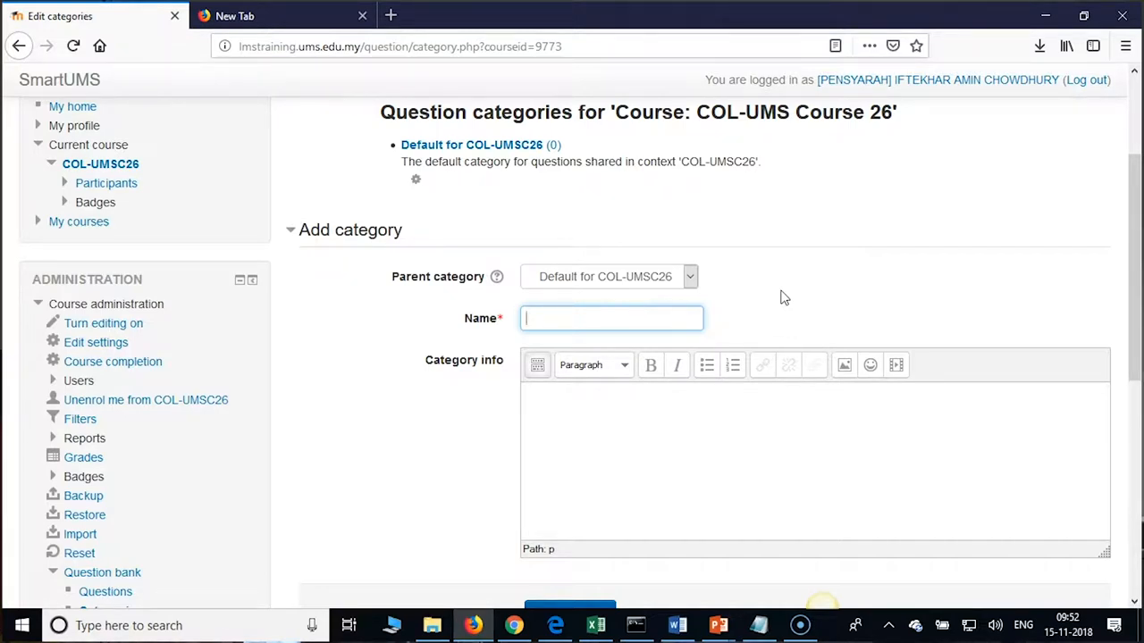
text(Intro)
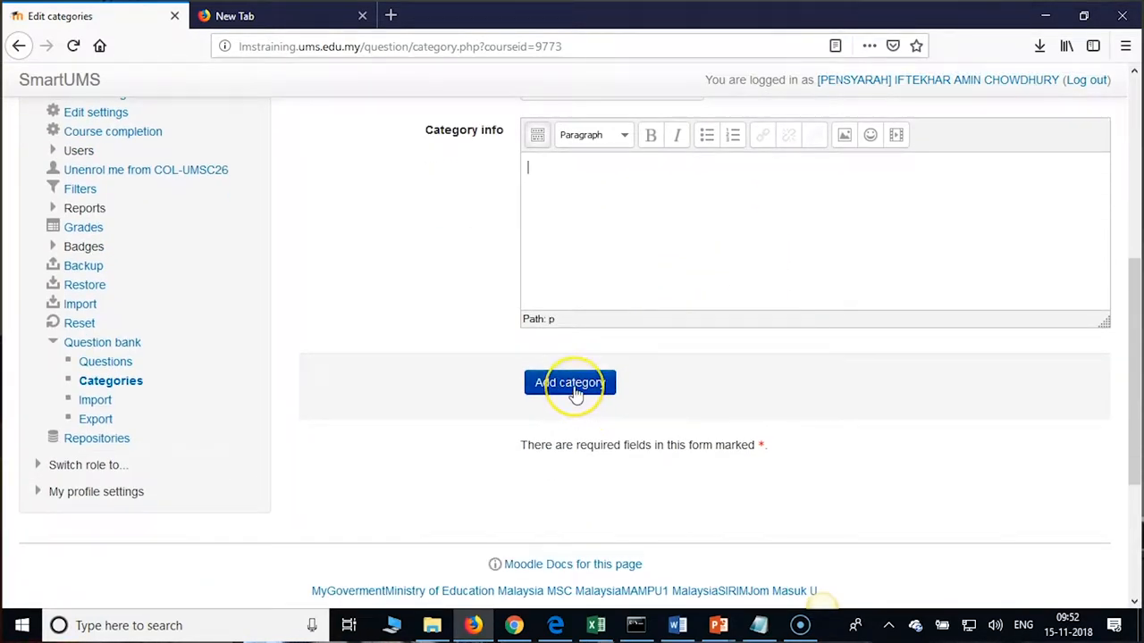
mouse_move(570, 382)
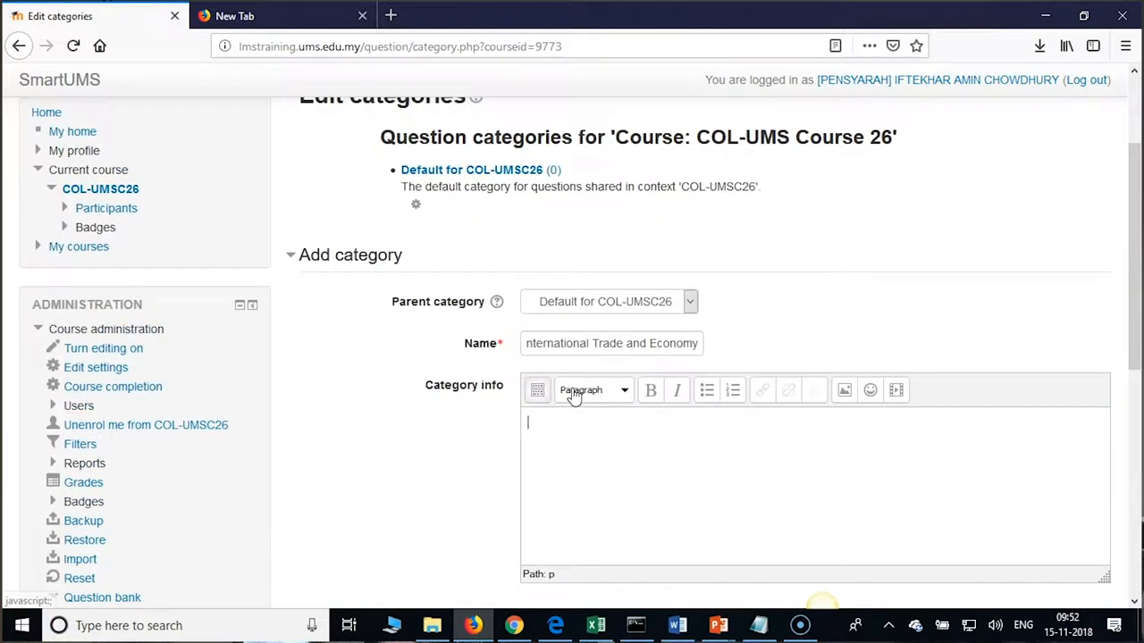
scroll(down, 3)
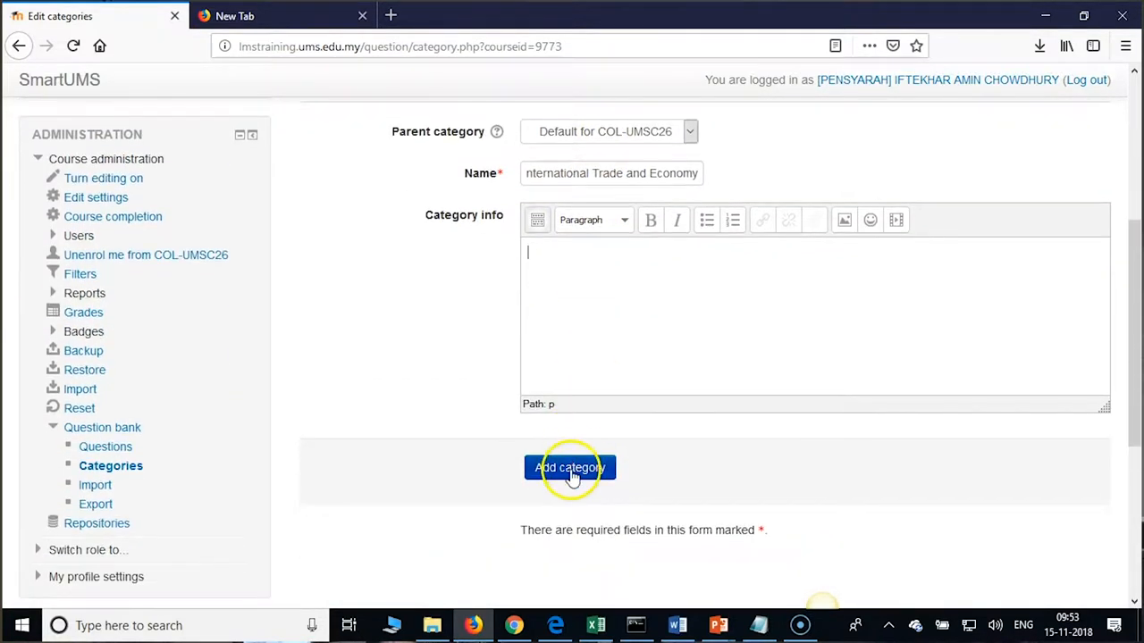
click(570, 467)
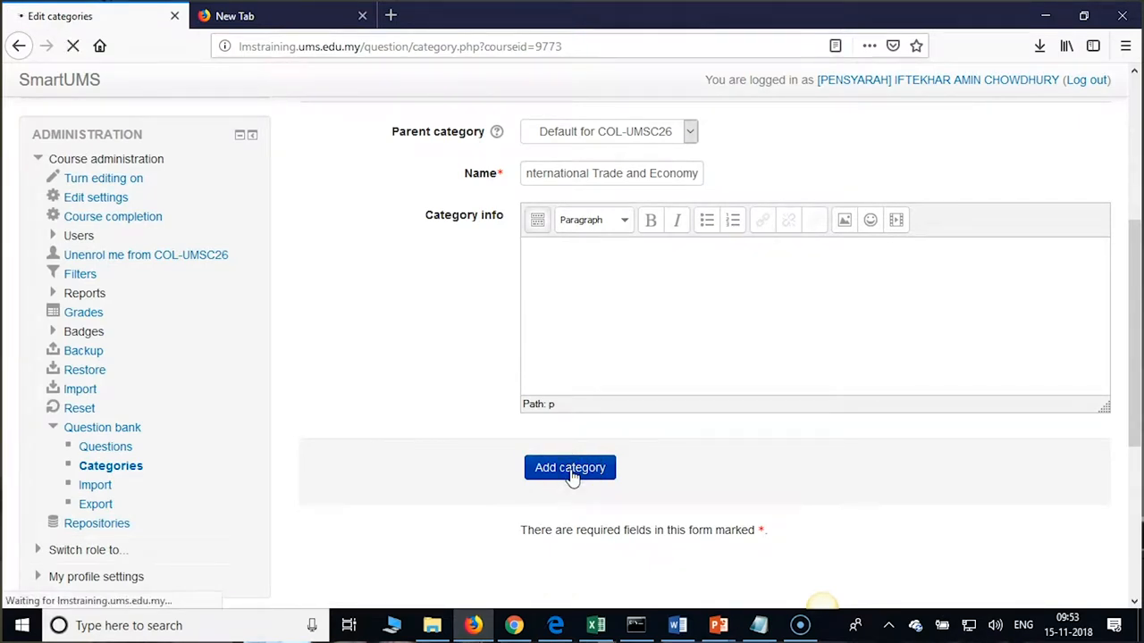
Step: Add a 'Free Trade and Protectionism' category under the course default category
click(569, 468)
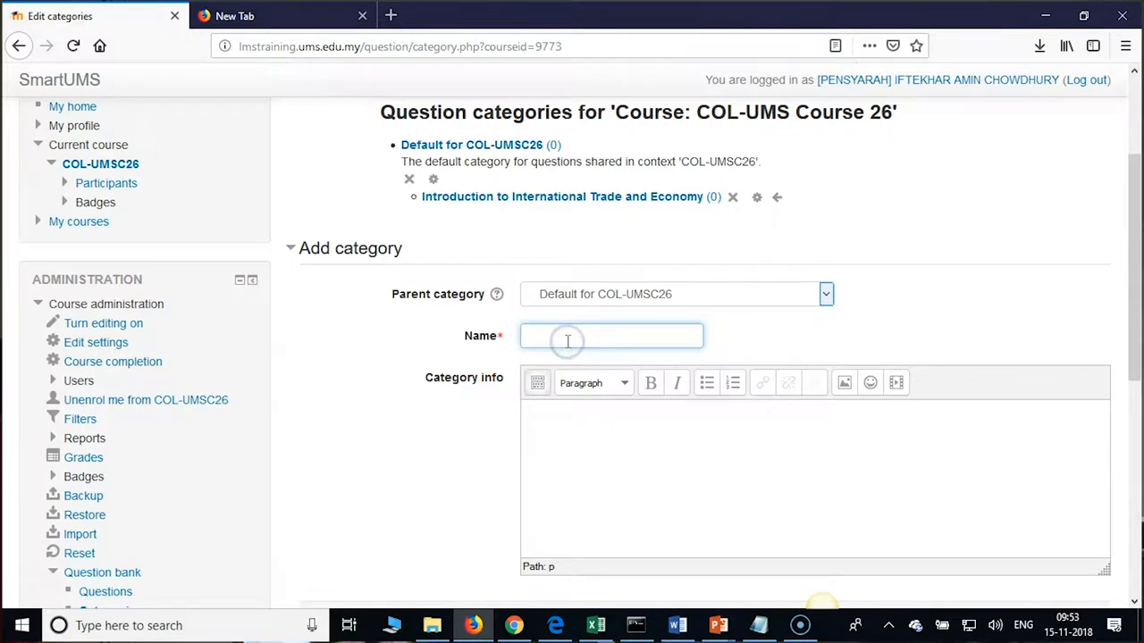
mouse_move(885, 361)
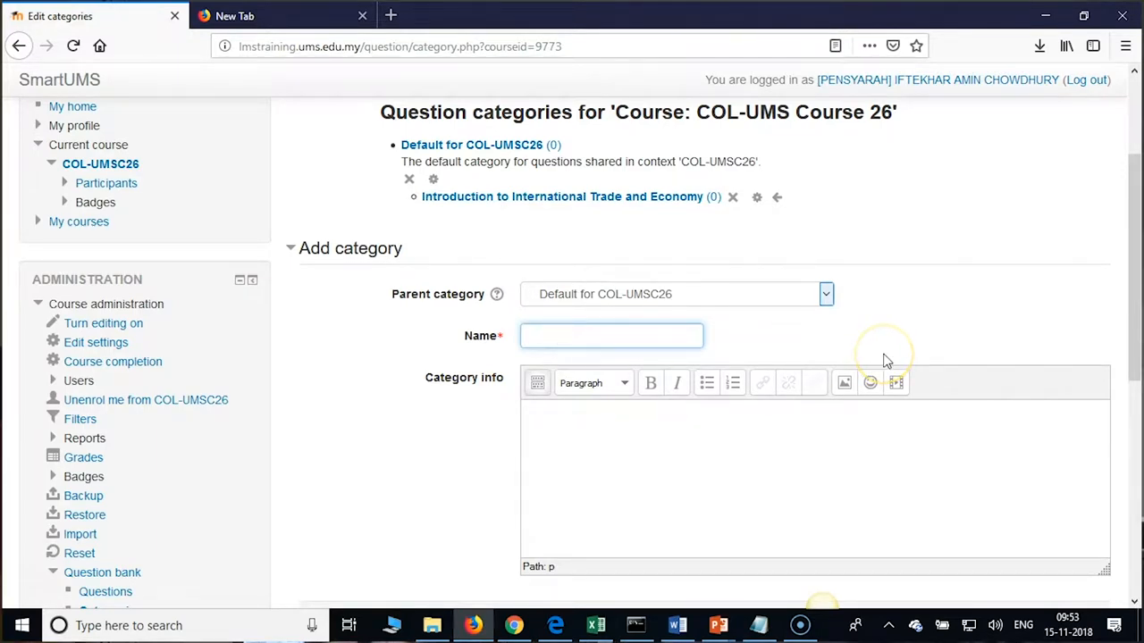
text(Free Trade)
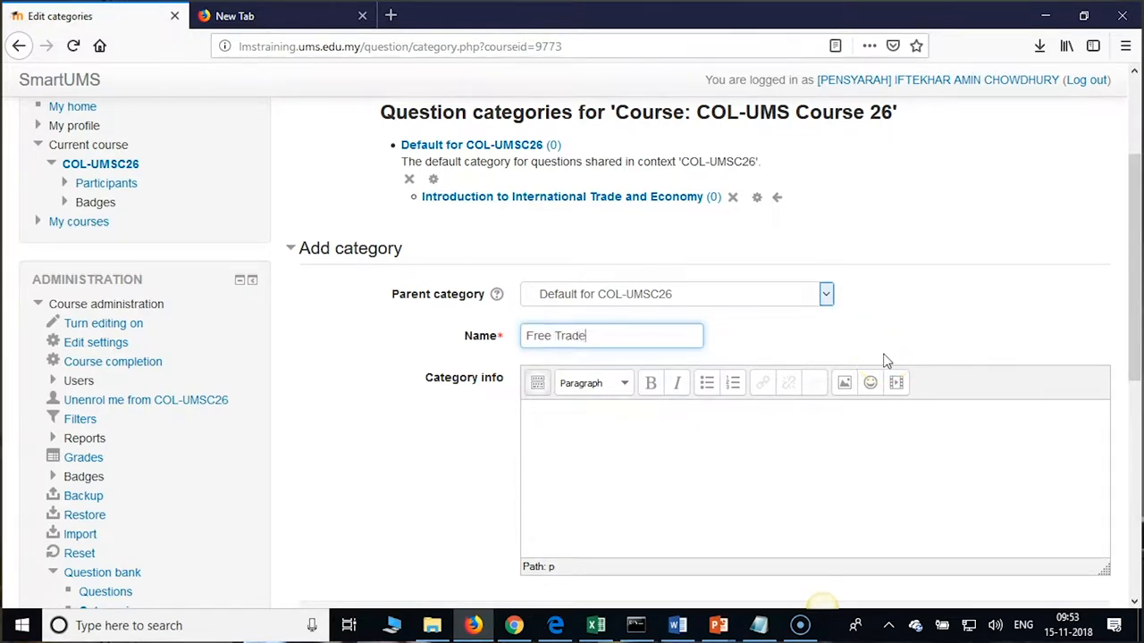
text(and)
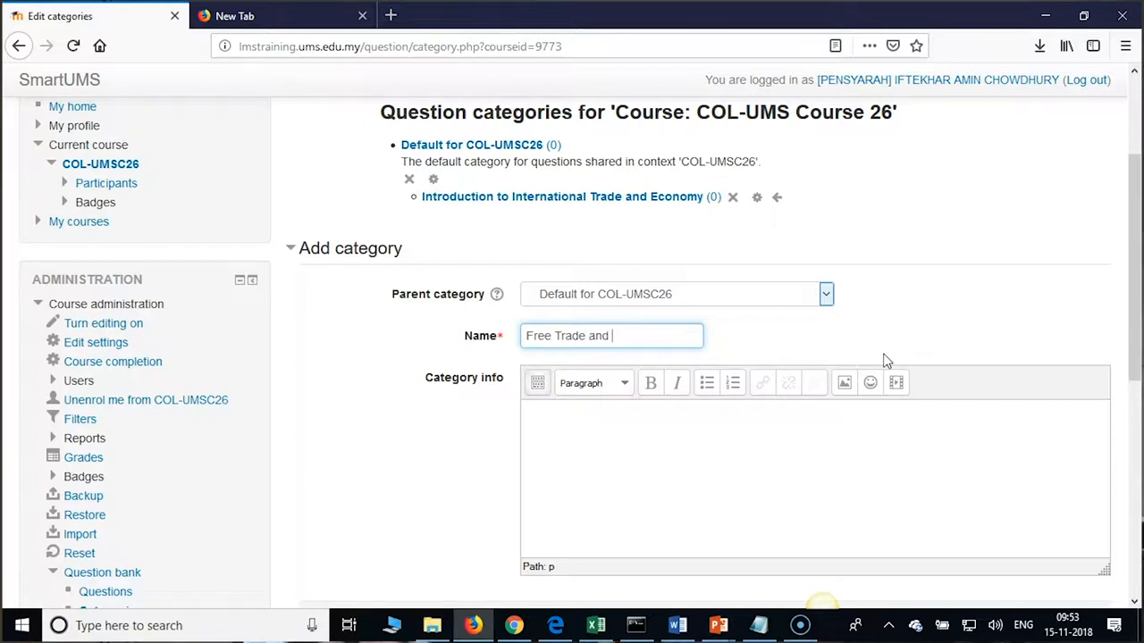
text(Protectionism)
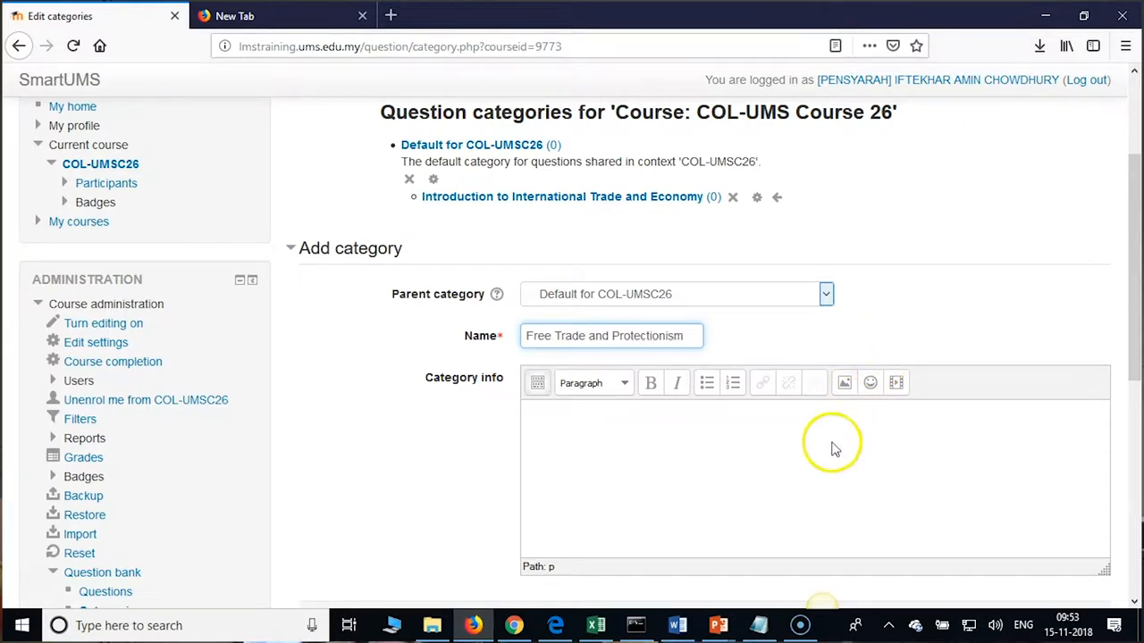
scroll(down, 3)
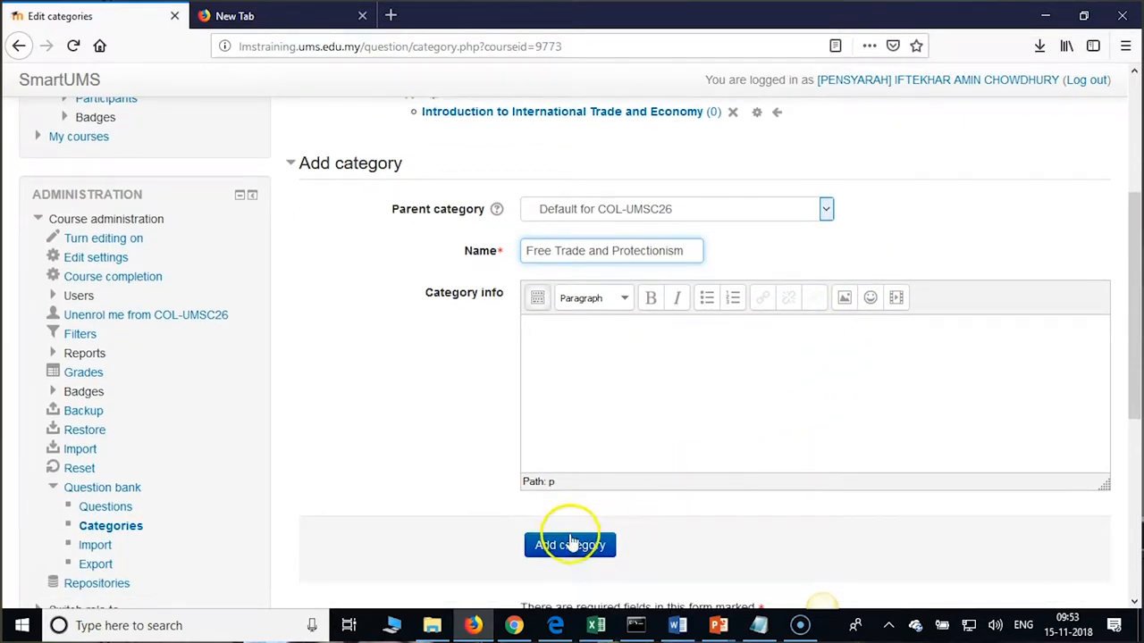
mouse_move(570, 545)
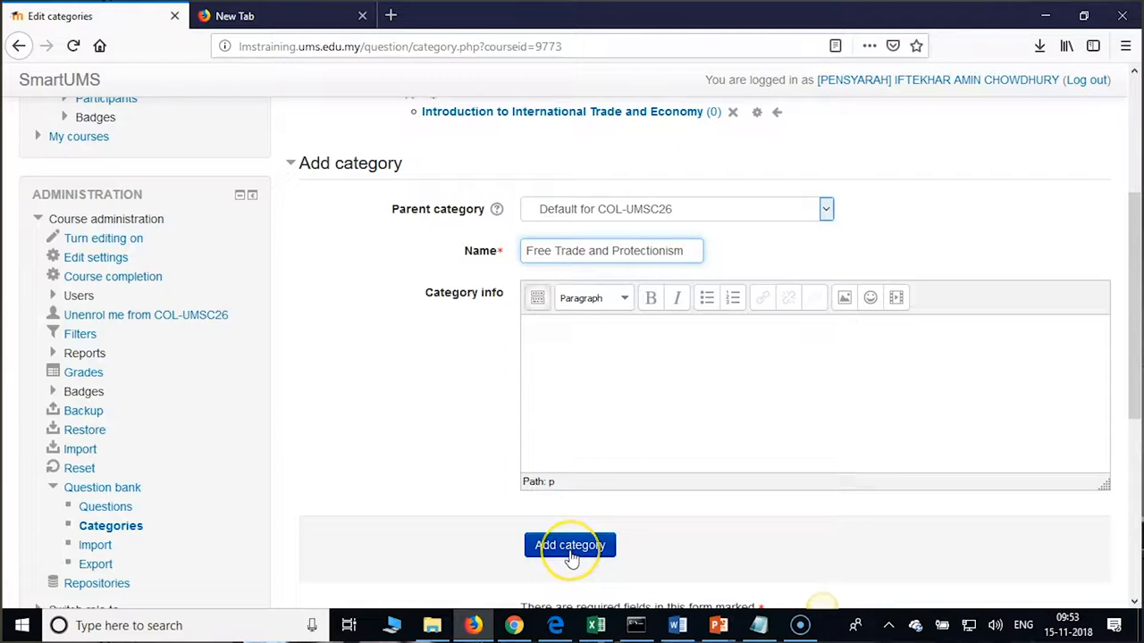
mouse_move(570, 545)
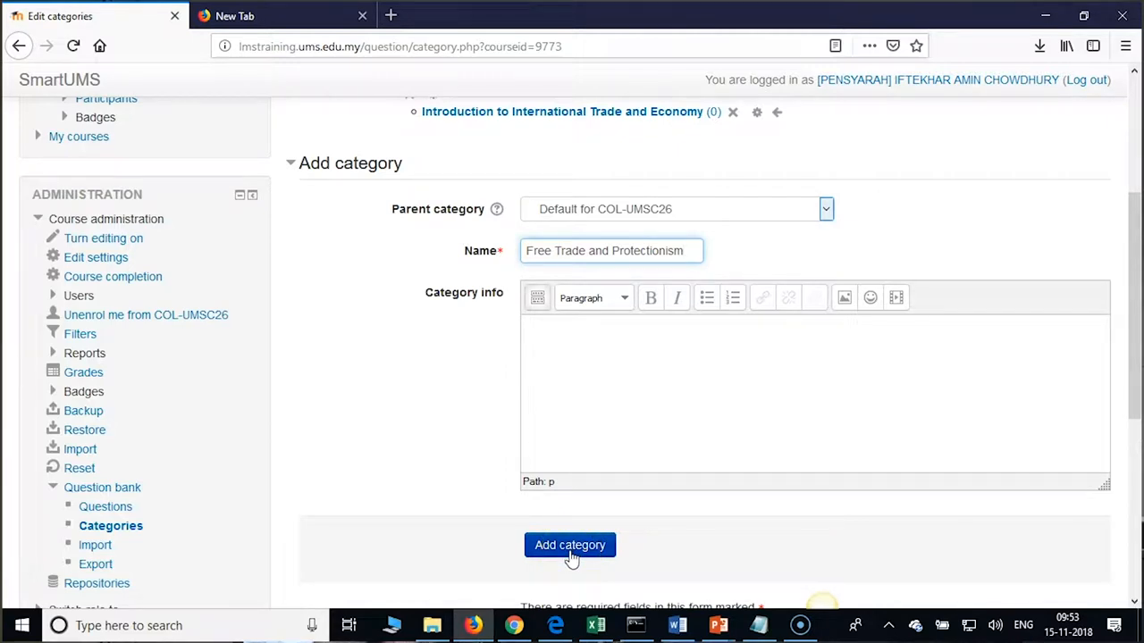
click(569, 545)
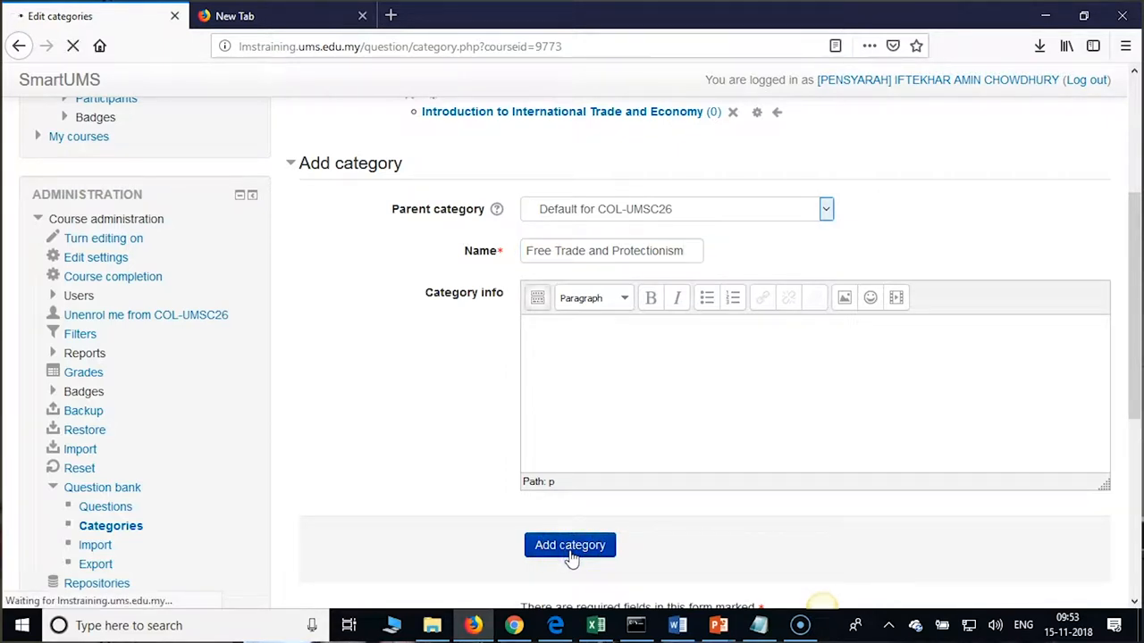
click(569, 545)
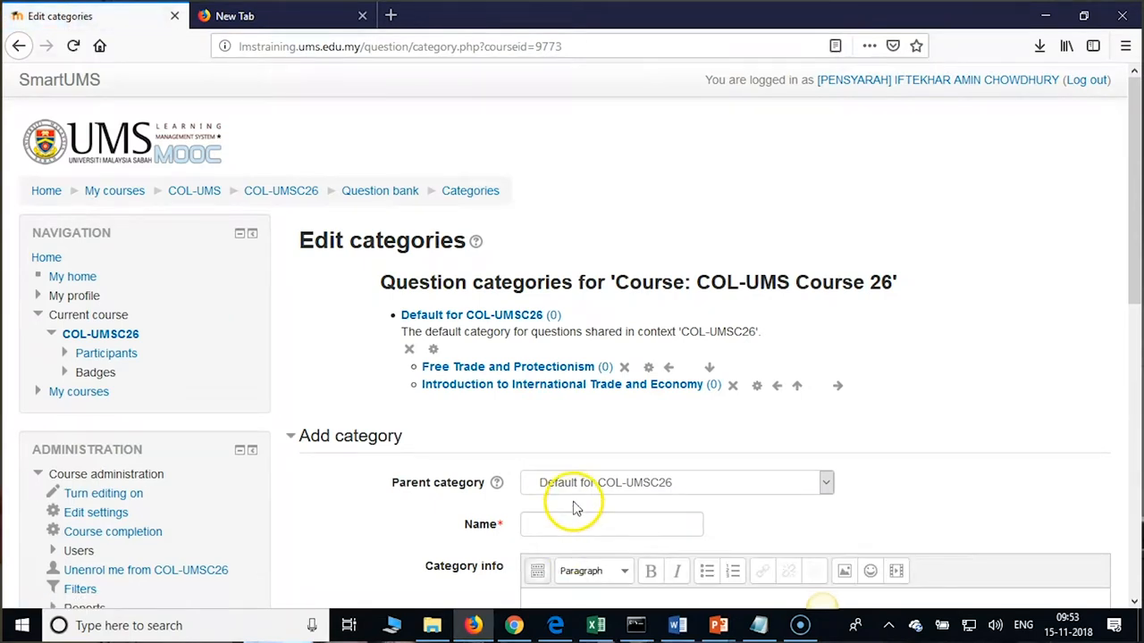
mouse_move(572, 384)
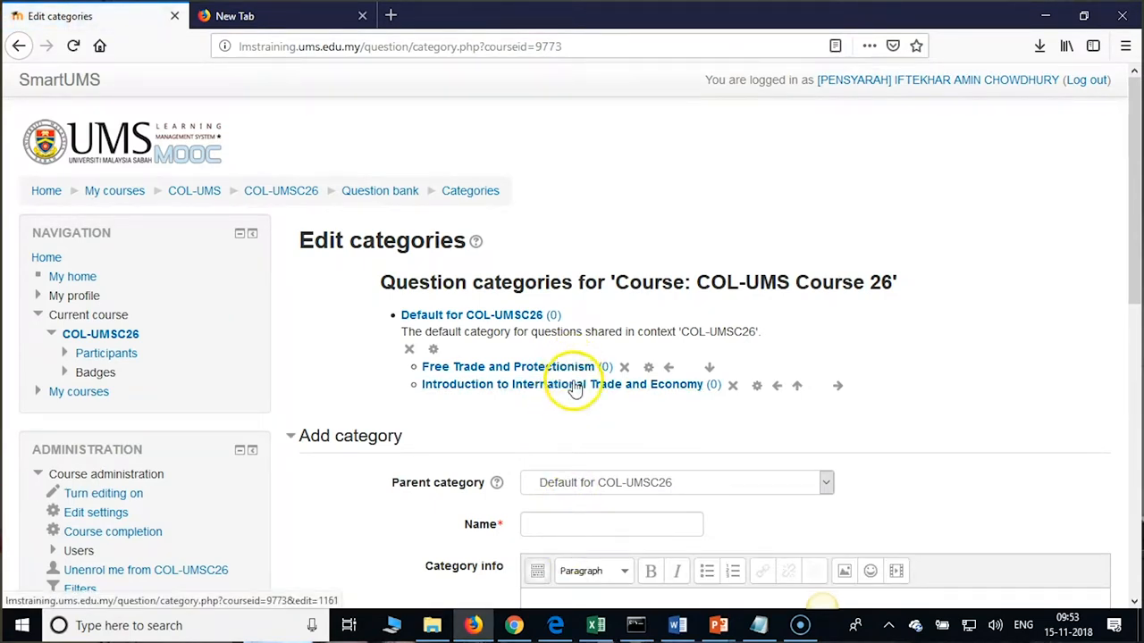
Step: Add a 'Models of Economies of Scale' category under the course default category
click(612, 524)
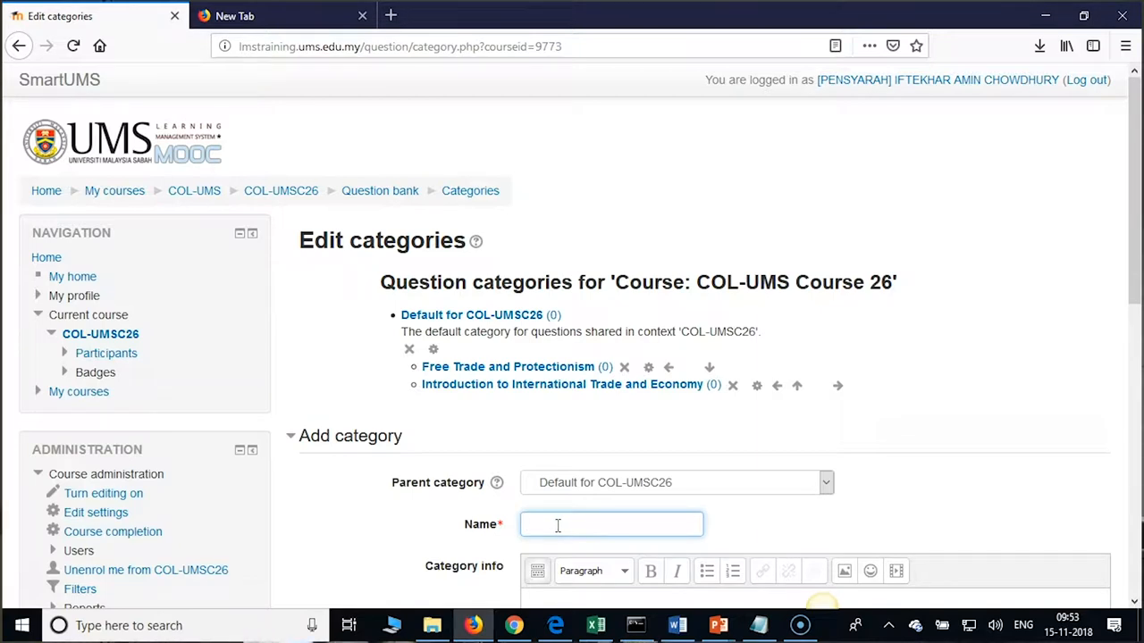
mouse_move(550, 547)
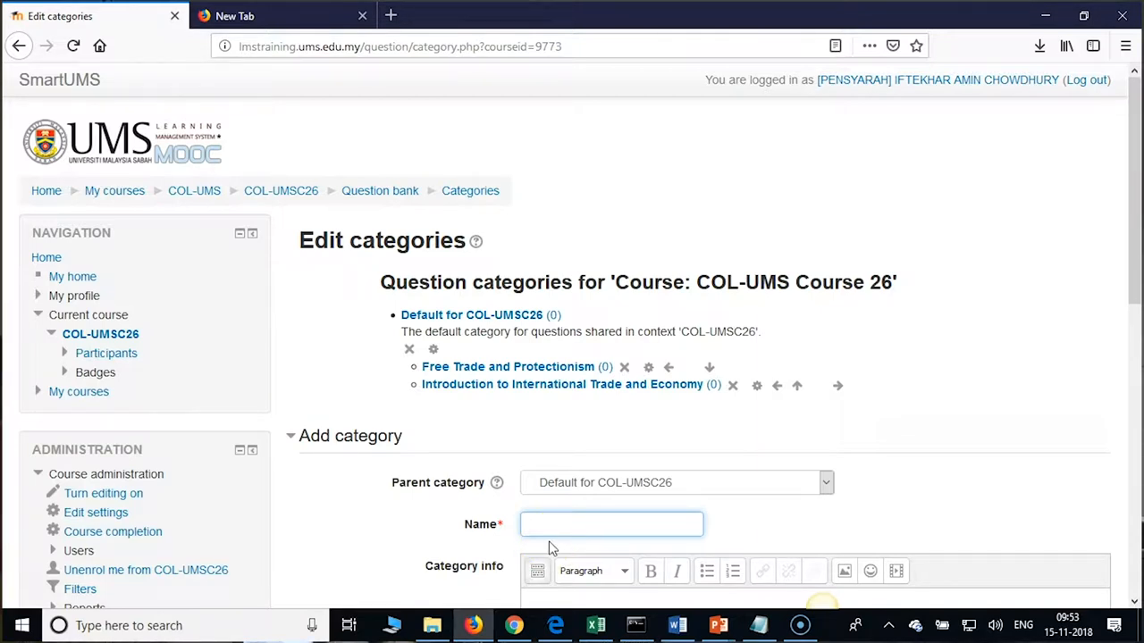
click(611, 524)
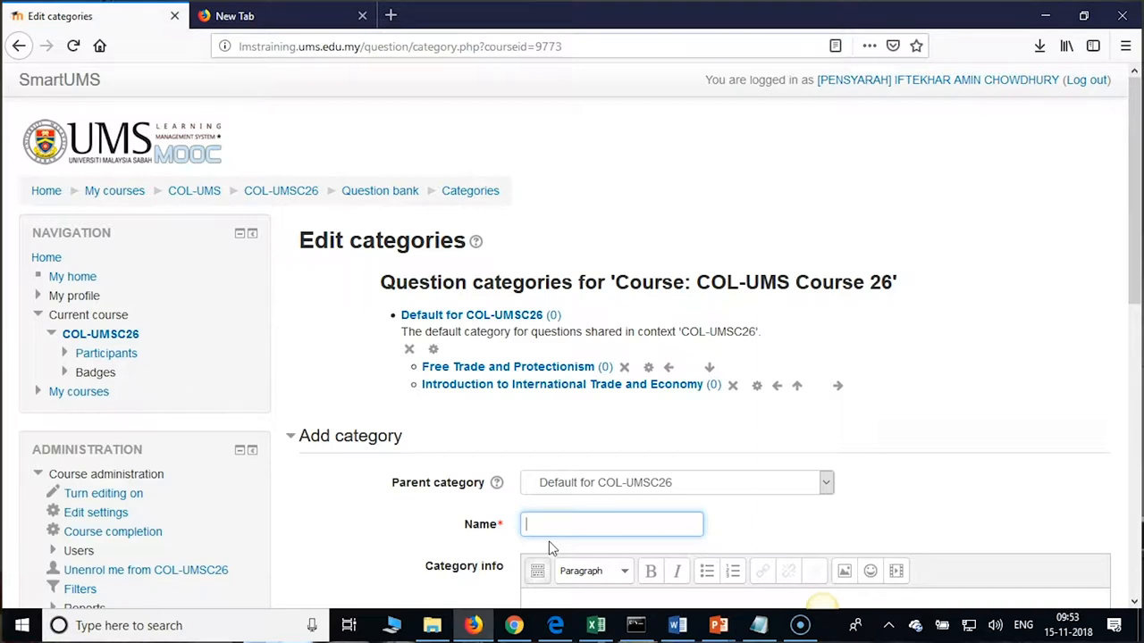
text(Models o)
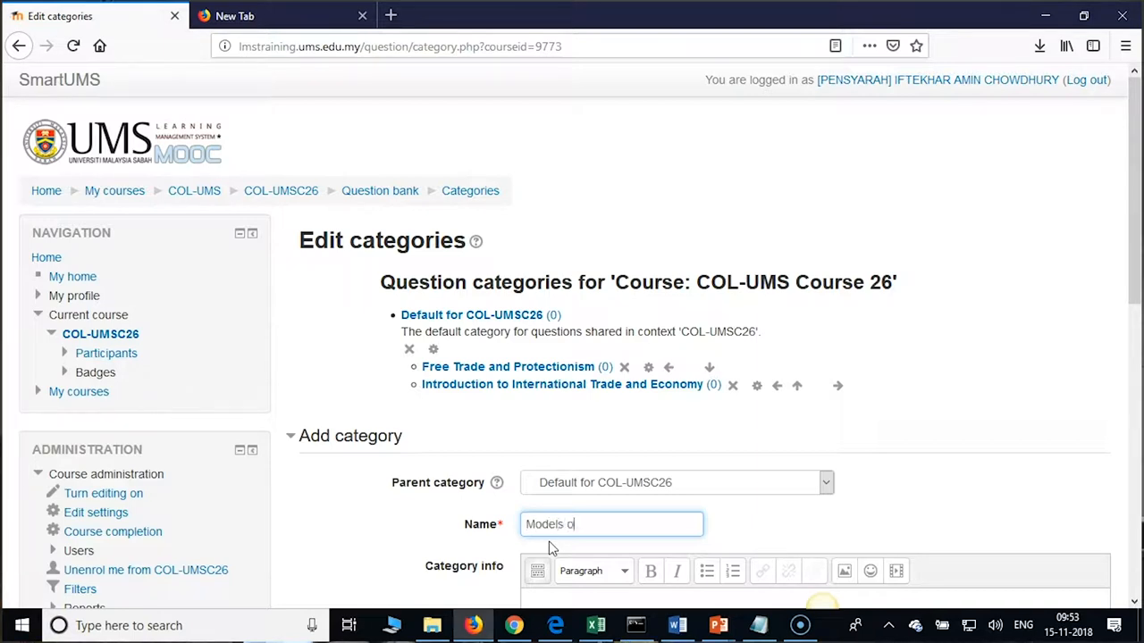
text(f Economi)
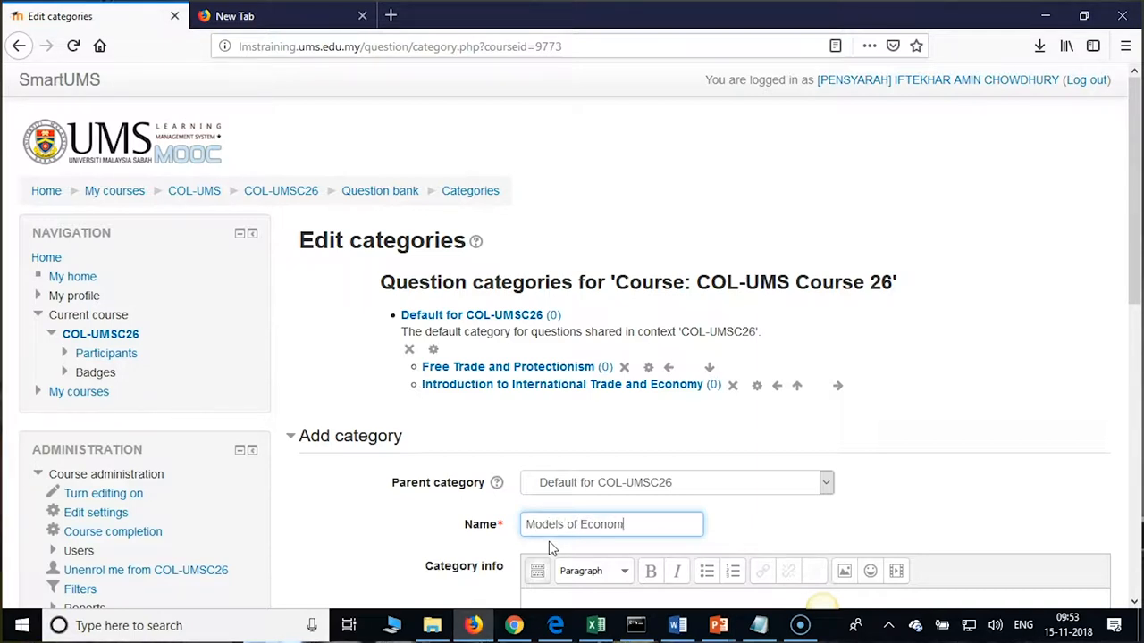
text(ies of Sca)
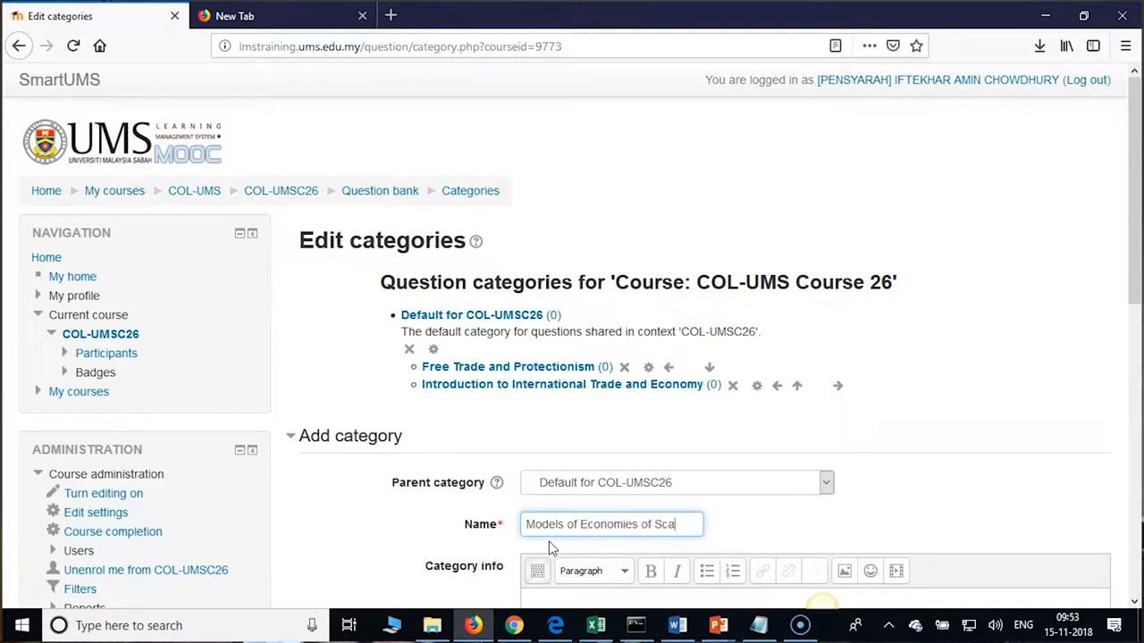
text(le)
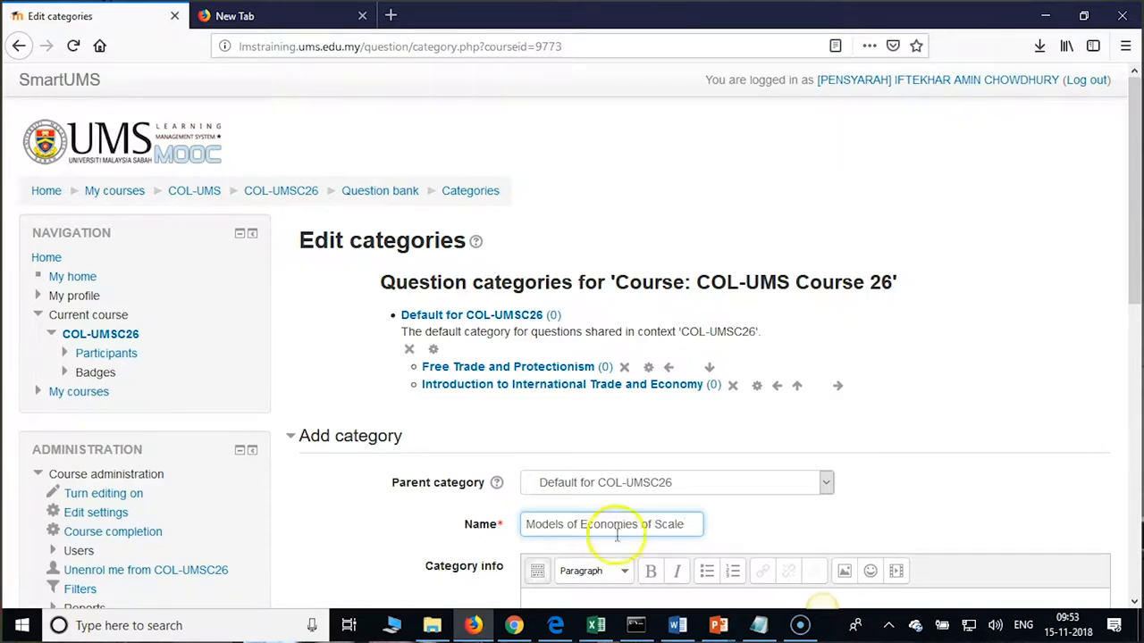
scroll(down, 3)
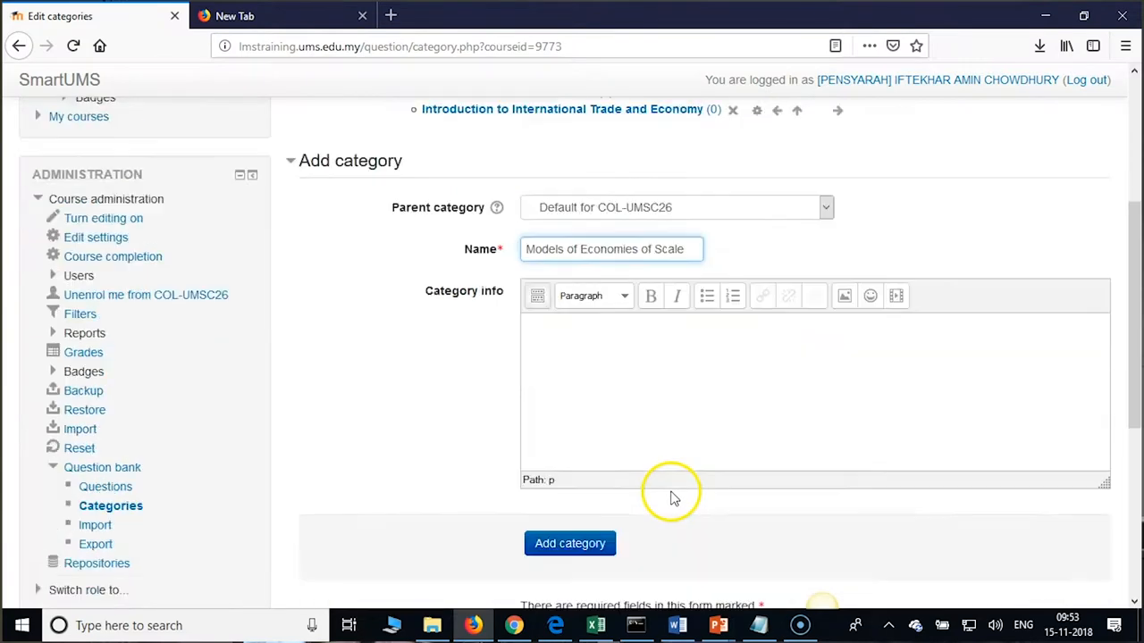
click(569, 544)
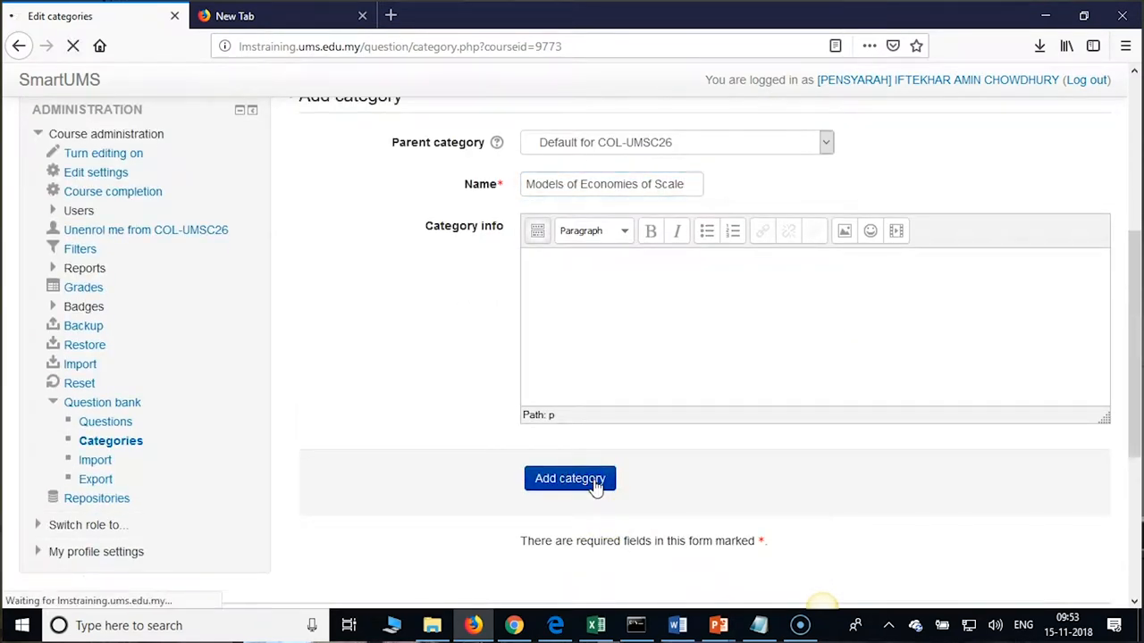
click(570, 478)
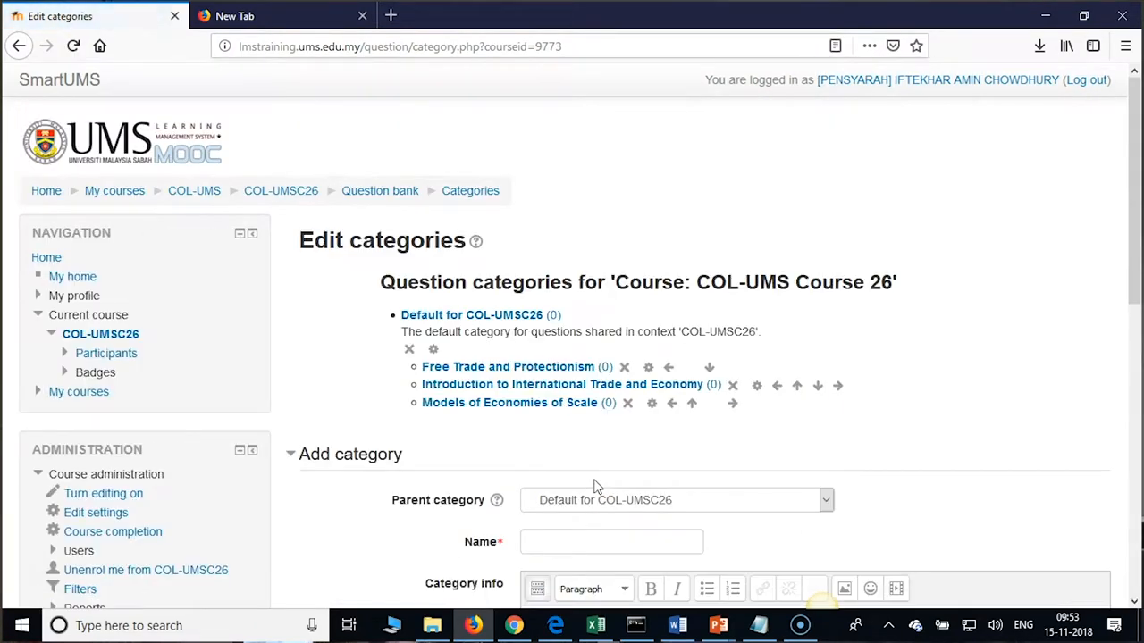
mouse_move(648, 438)
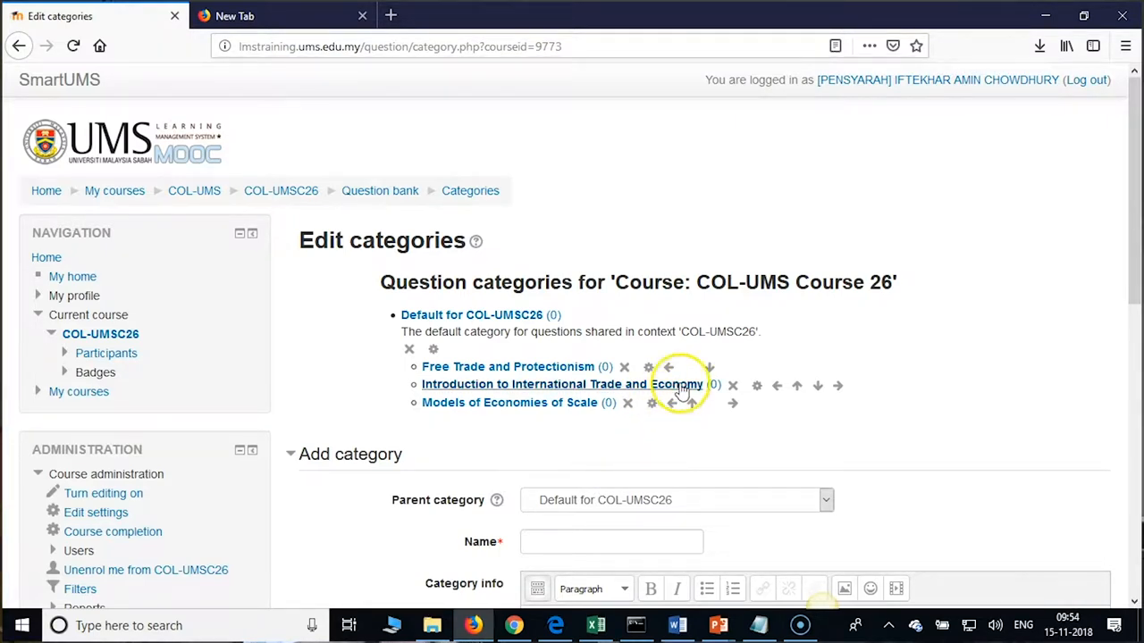
mouse_move(653, 402)
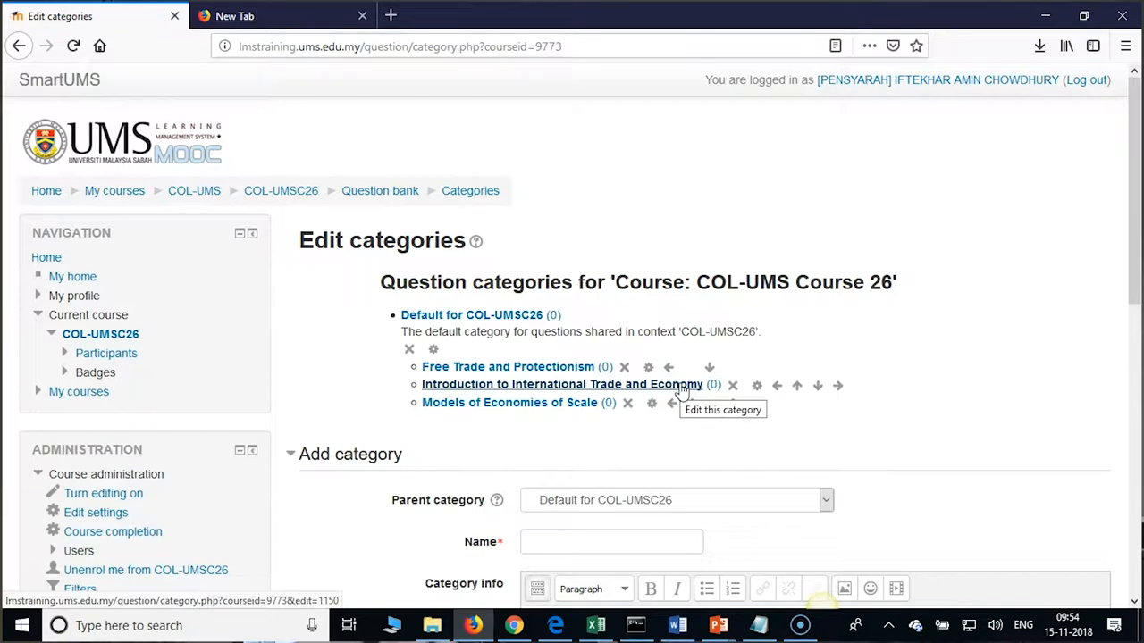
mouse_move(615, 446)
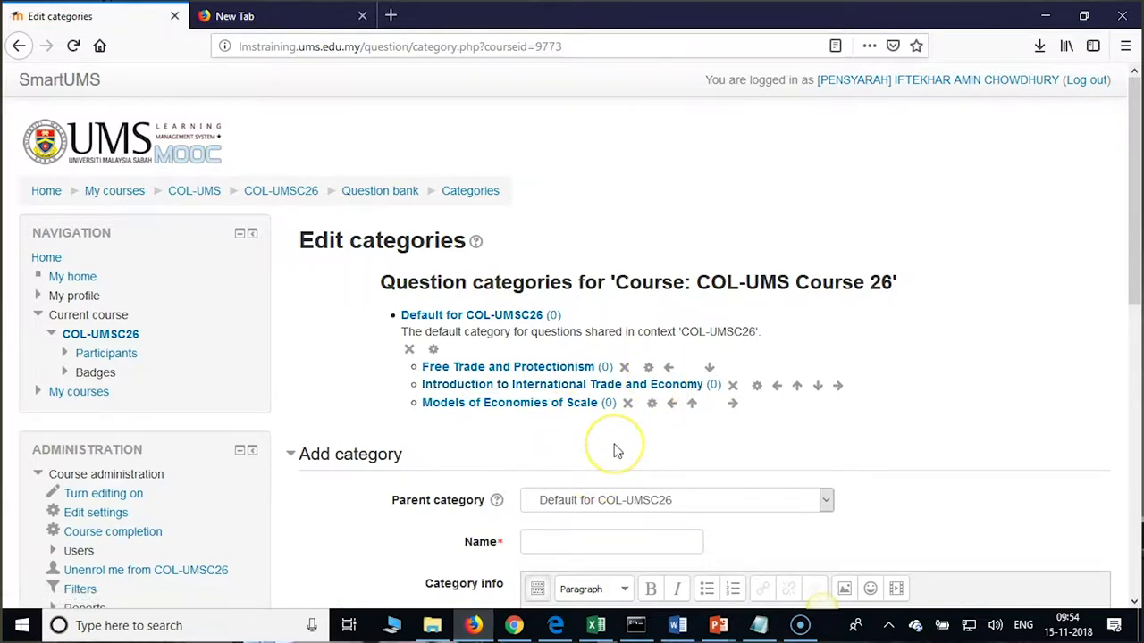
scroll(down, 3)
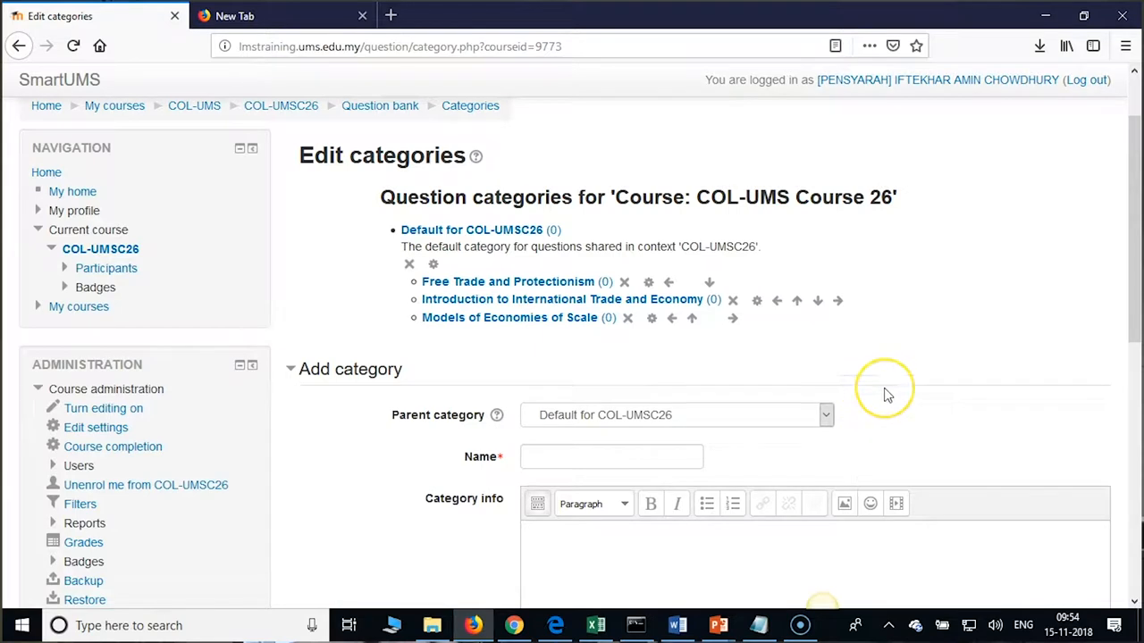
mouse_move(879, 392)
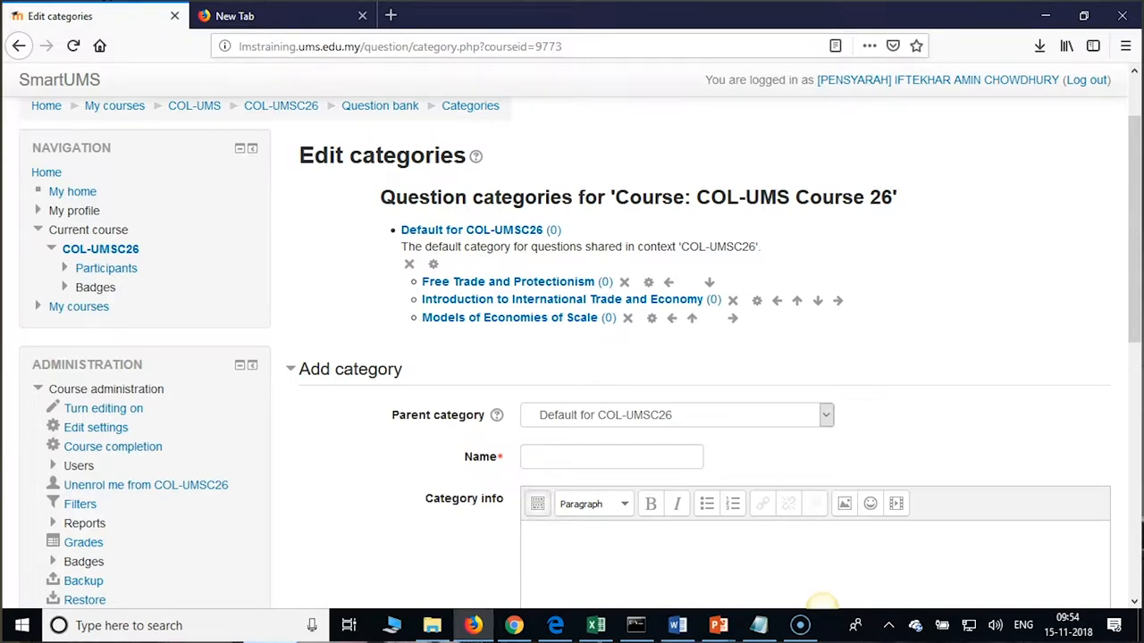
mouse_move(927, 518)
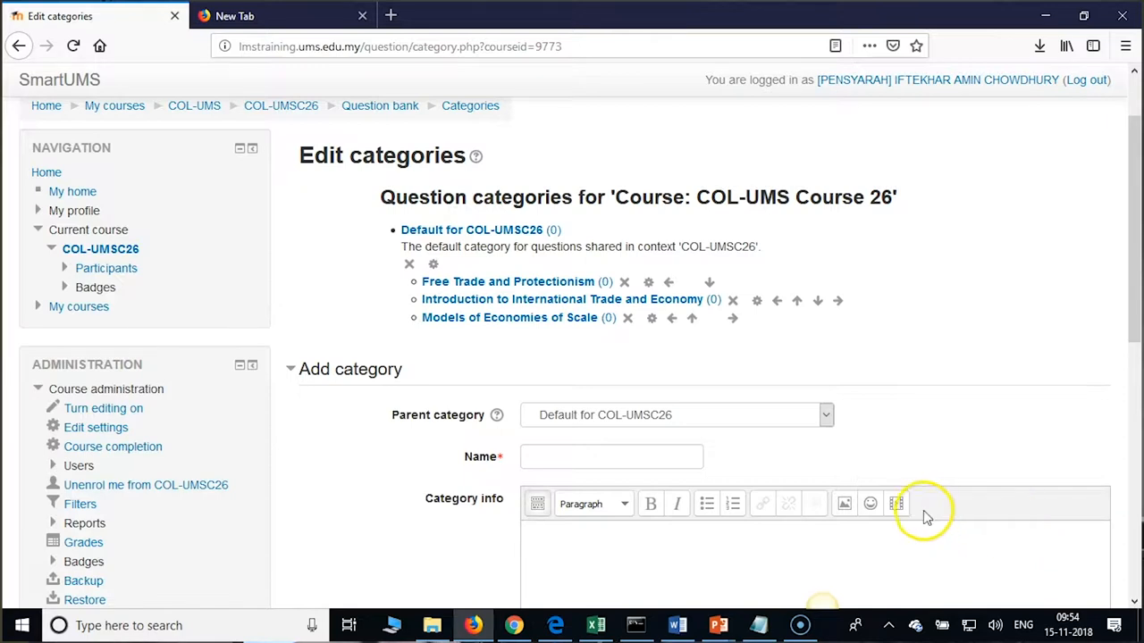
mouse_move(927, 439)
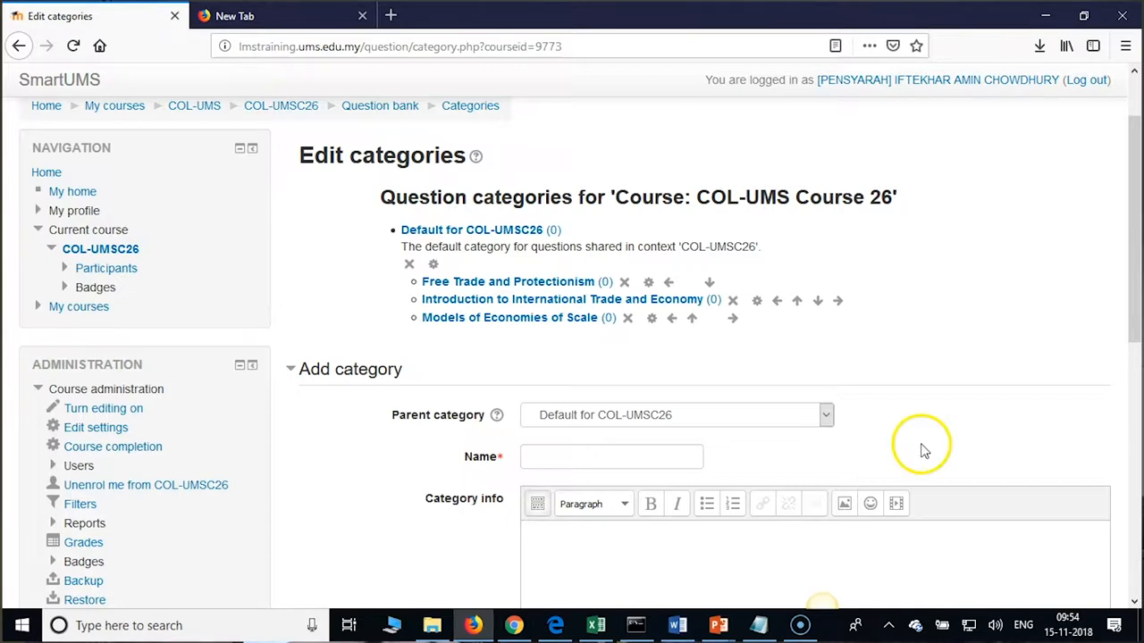
mouse_move(924, 452)
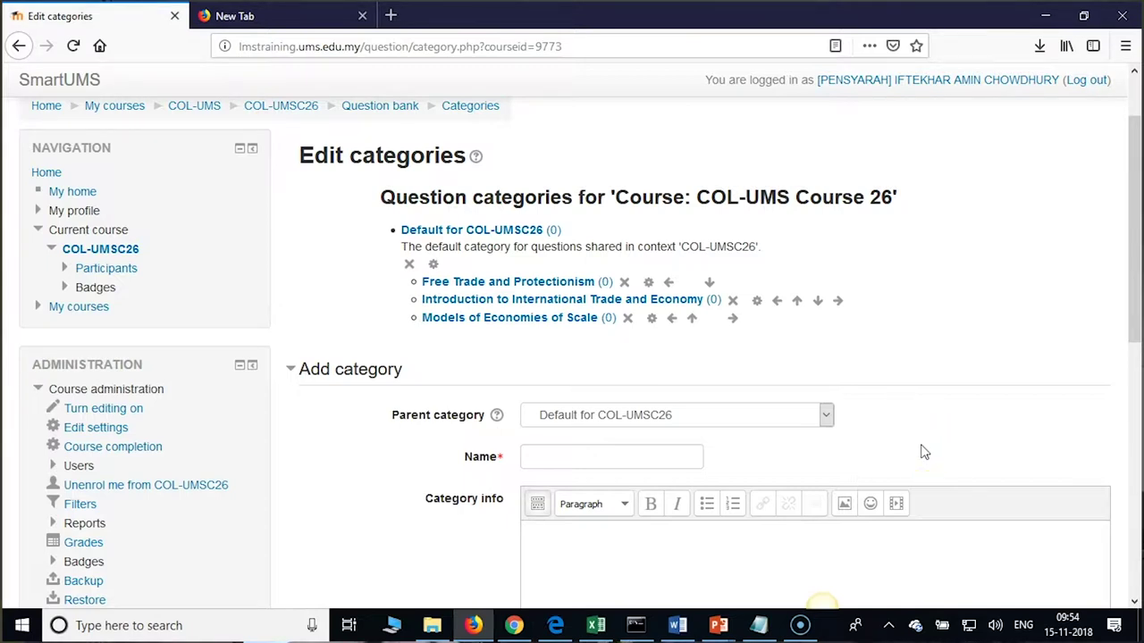
mouse_move(909, 438)
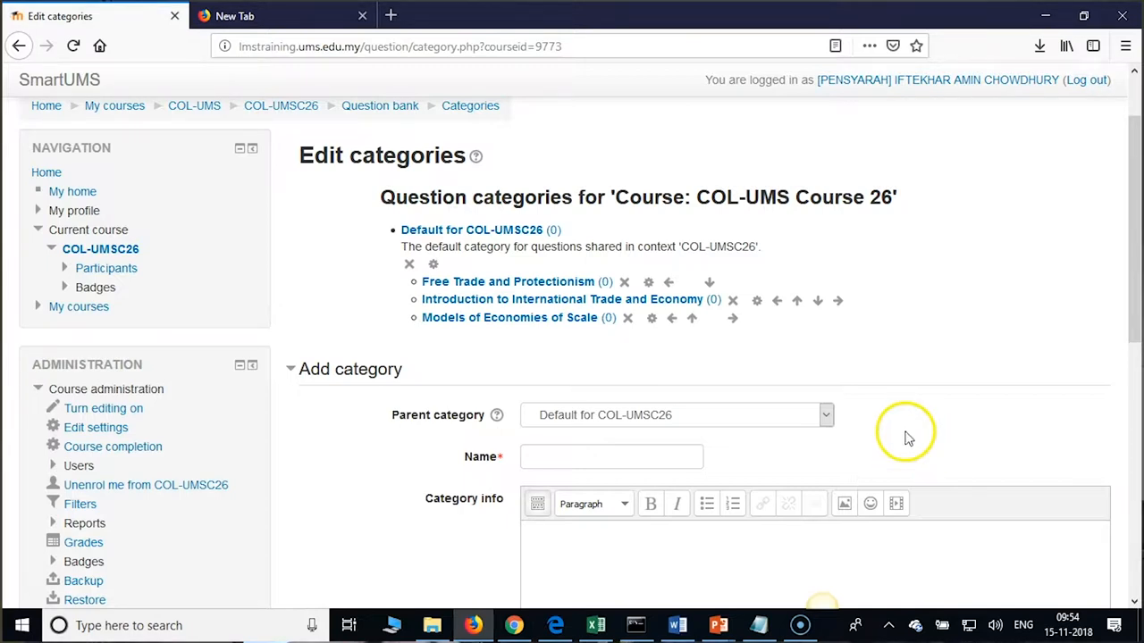
mouse_move(911, 428)
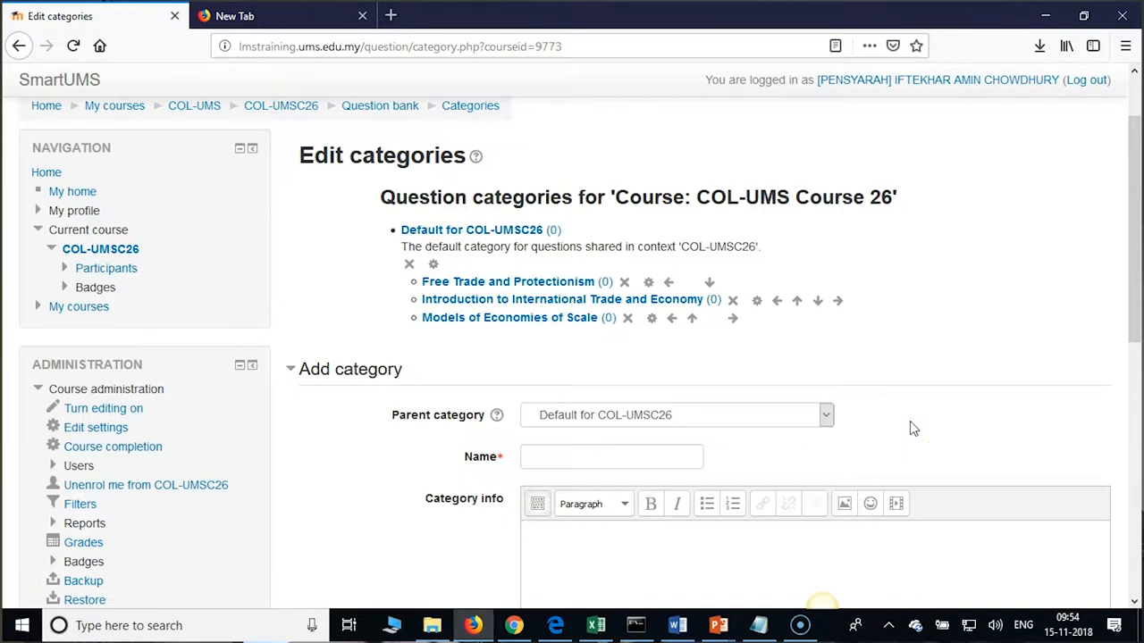
mouse_move(865, 259)
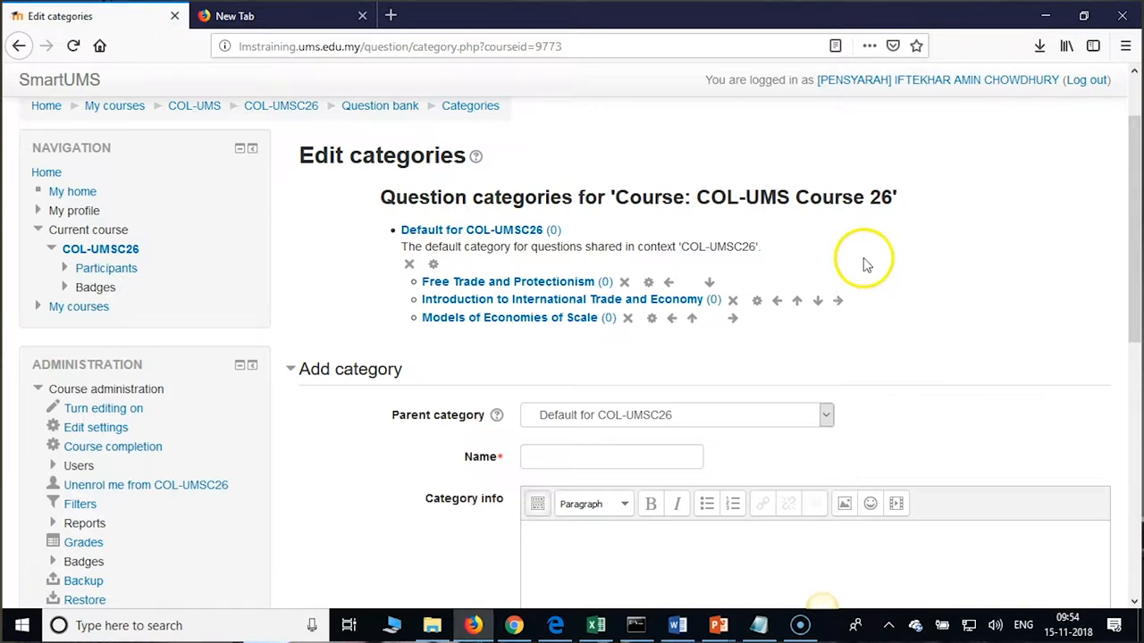
mouse_move(902, 244)
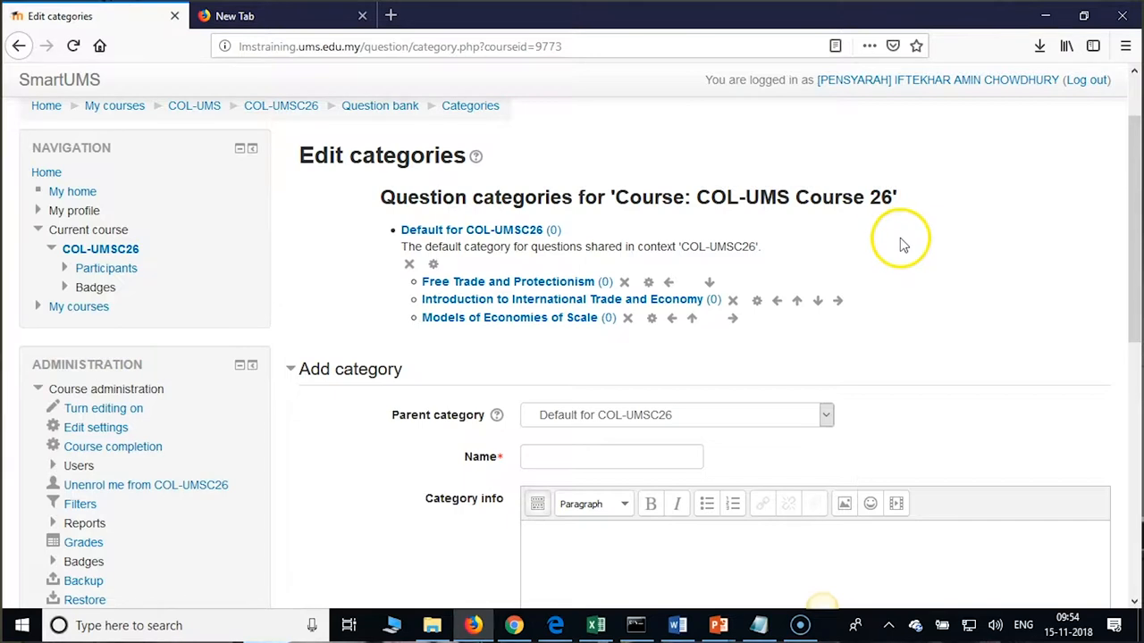
mouse_move(899, 260)
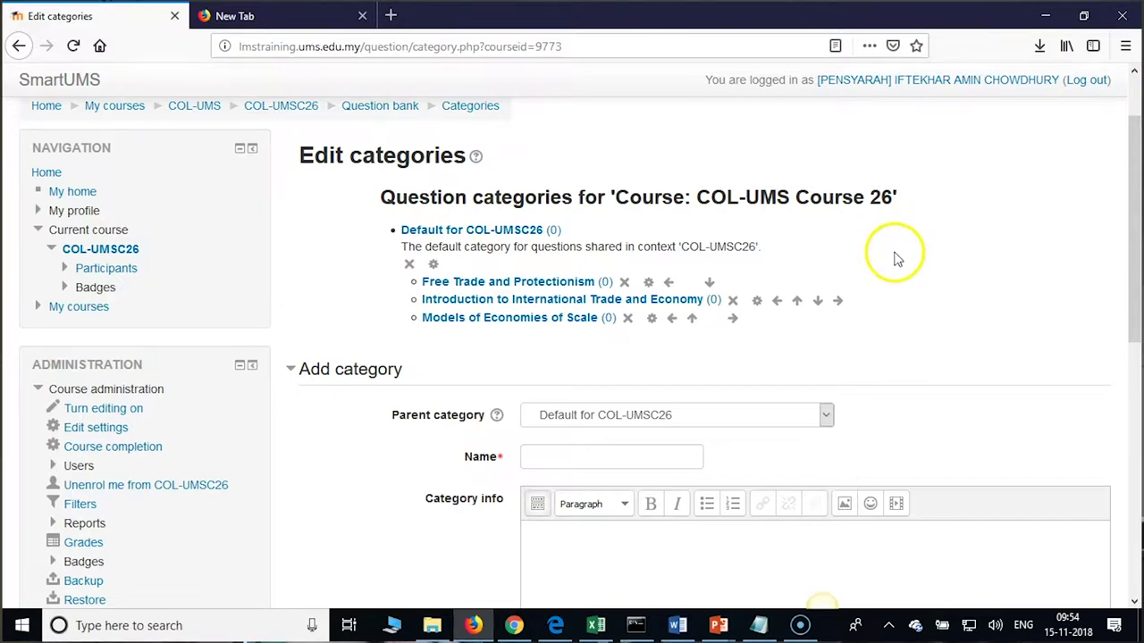
mouse_move(898, 262)
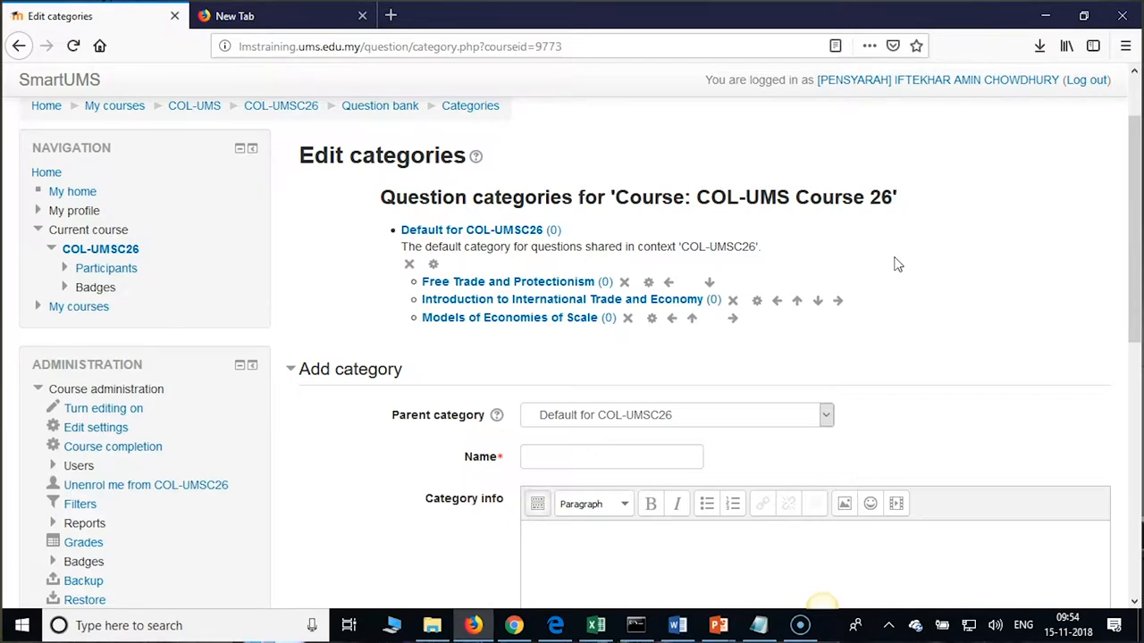
mouse_move(1081, 324)
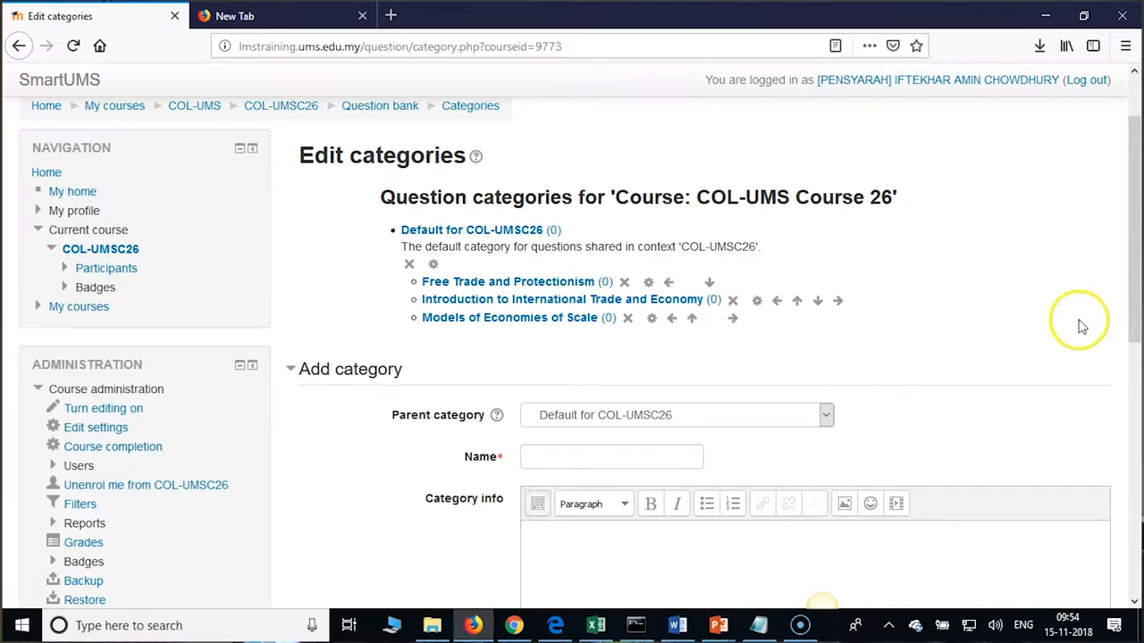
mouse_move(1081, 325)
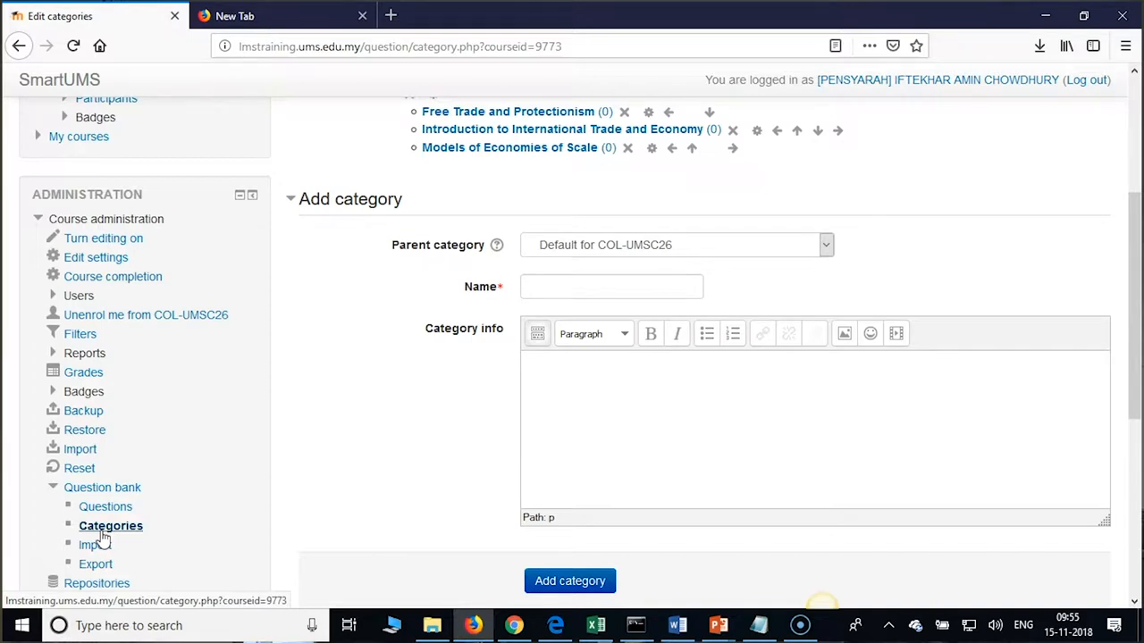
mouse_move(315, 492)
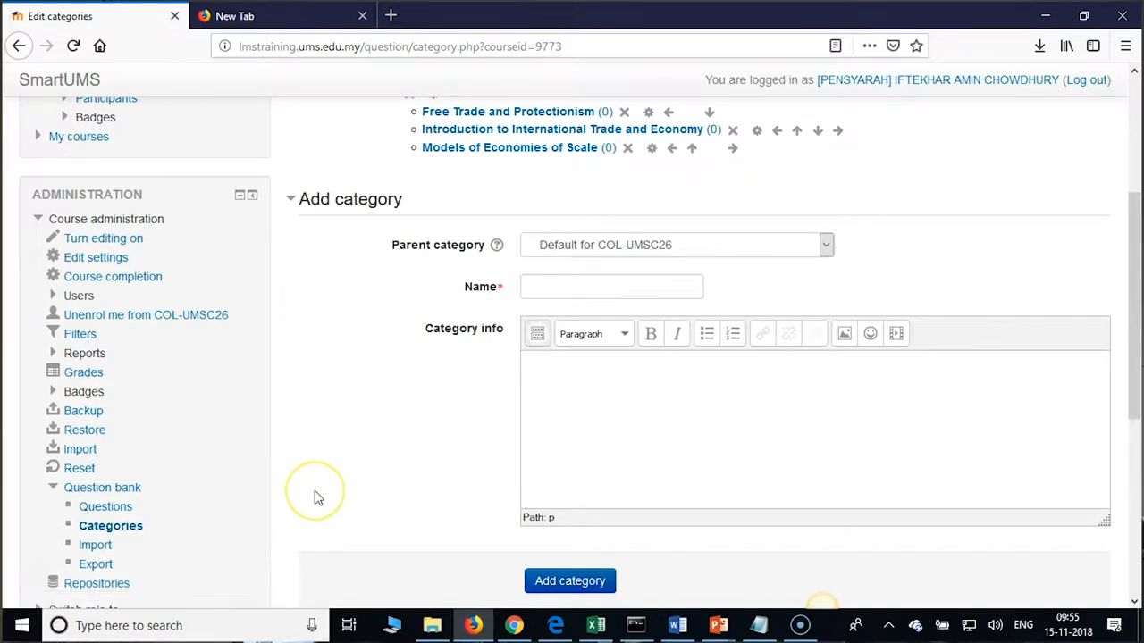
mouse_move(317, 496)
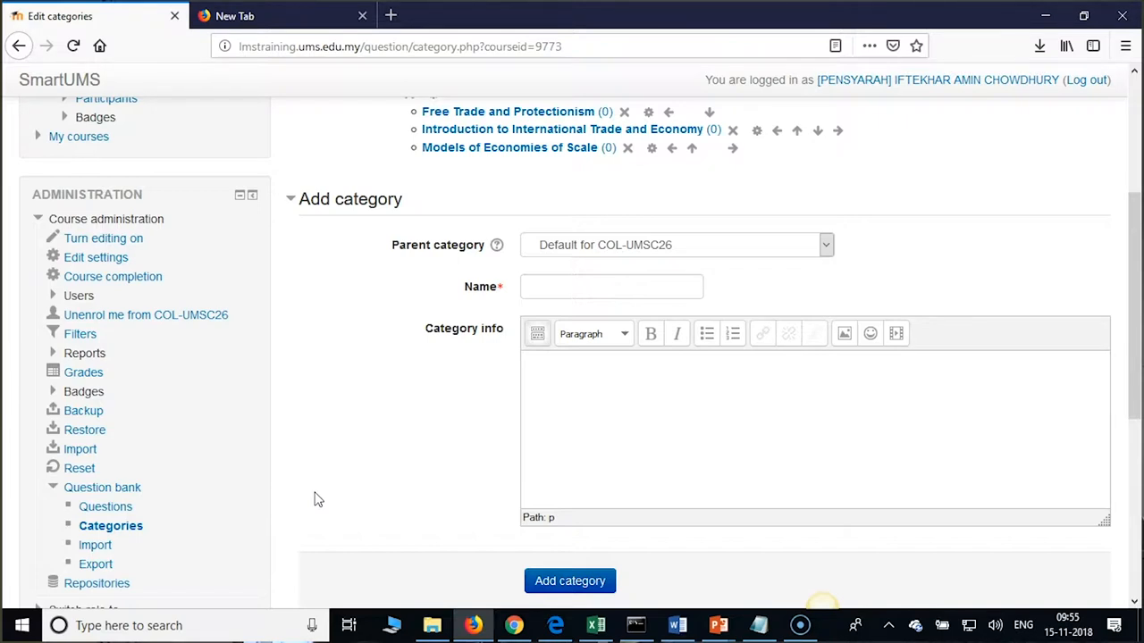
scroll(up, 3)
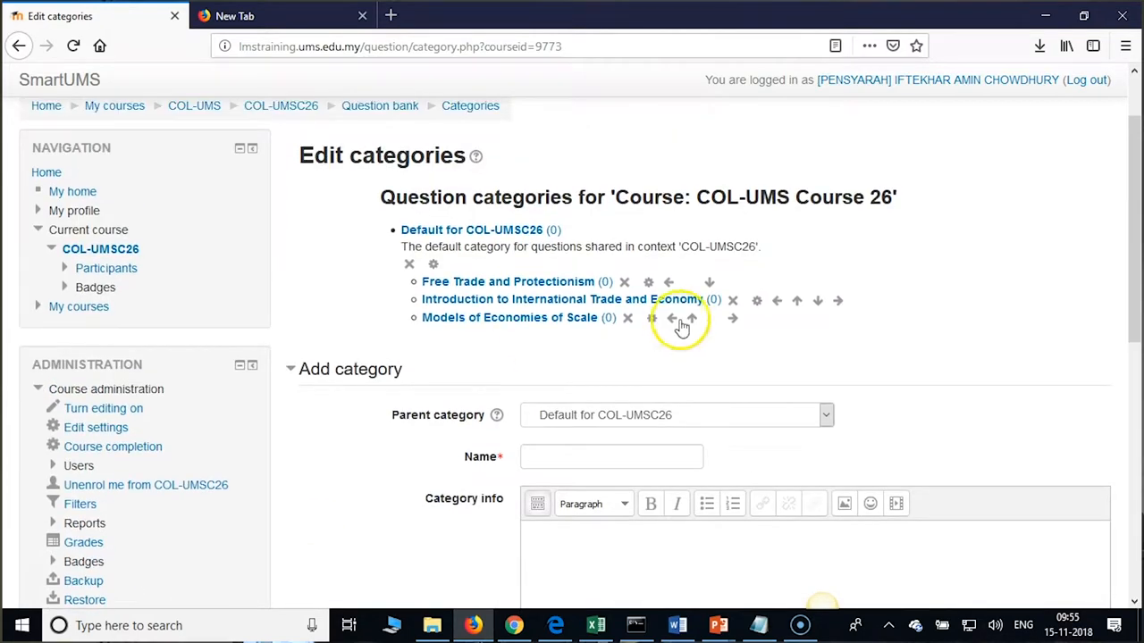
mouse_move(652, 319)
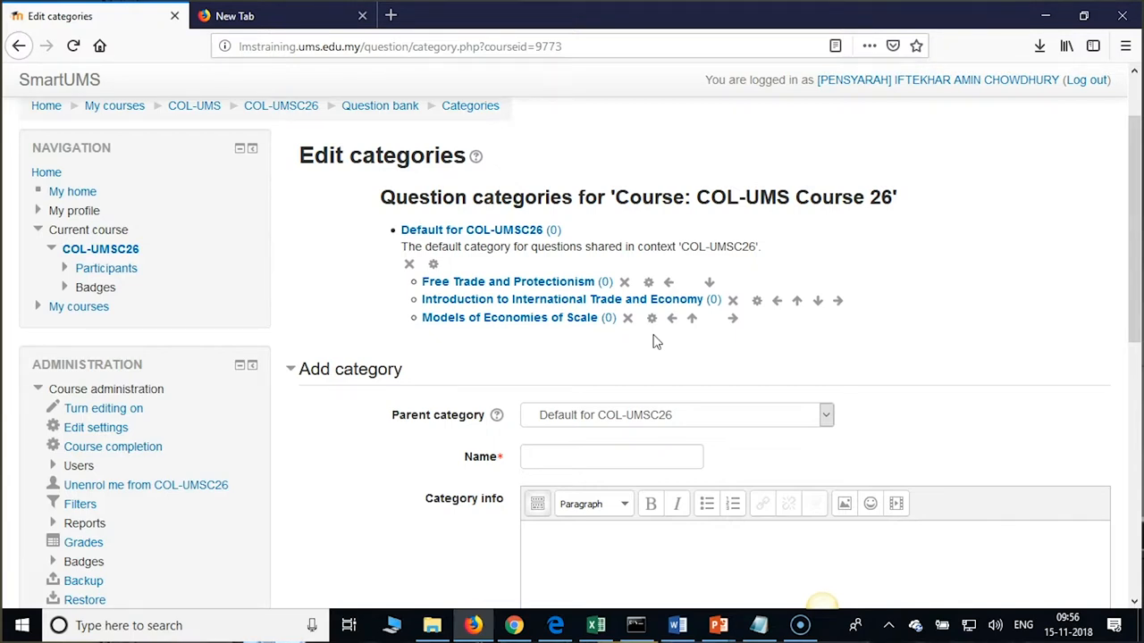
mouse_move(623, 360)
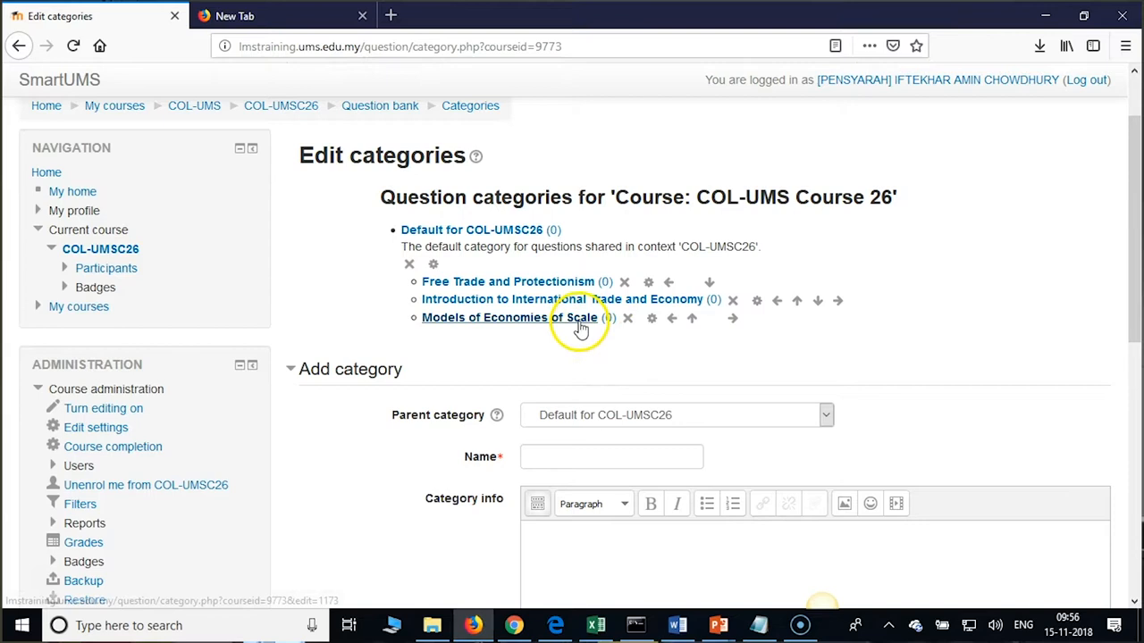
mouse_move(579, 299)
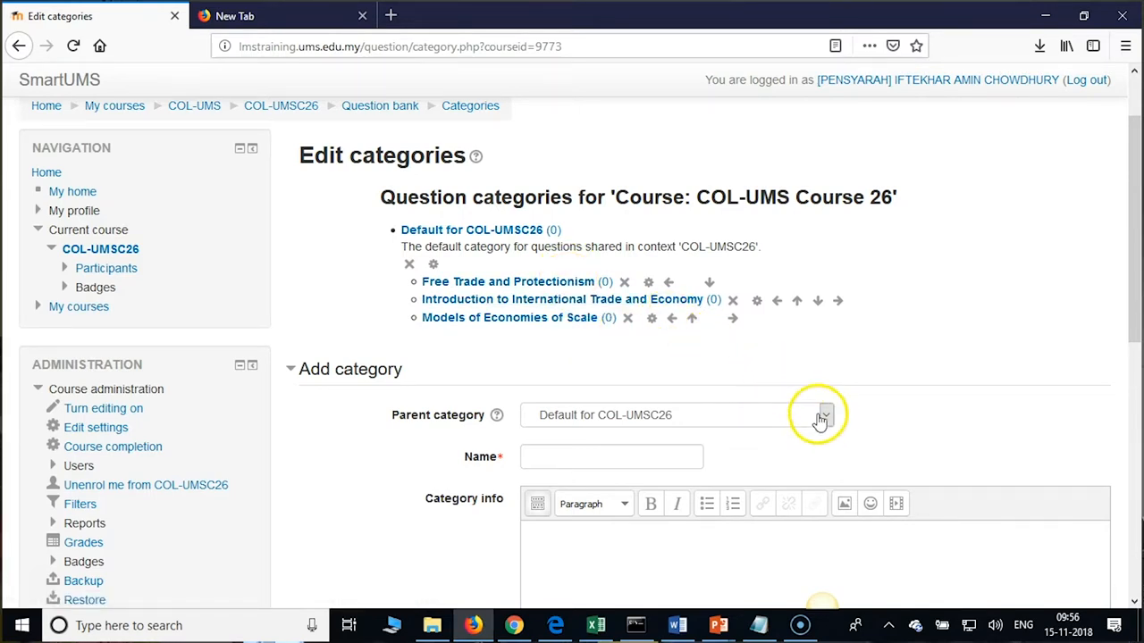
Step: Add a Multiple Choice (MCQ) subcategory with parent Introduction to International Trade and Economy
click(820, 414)
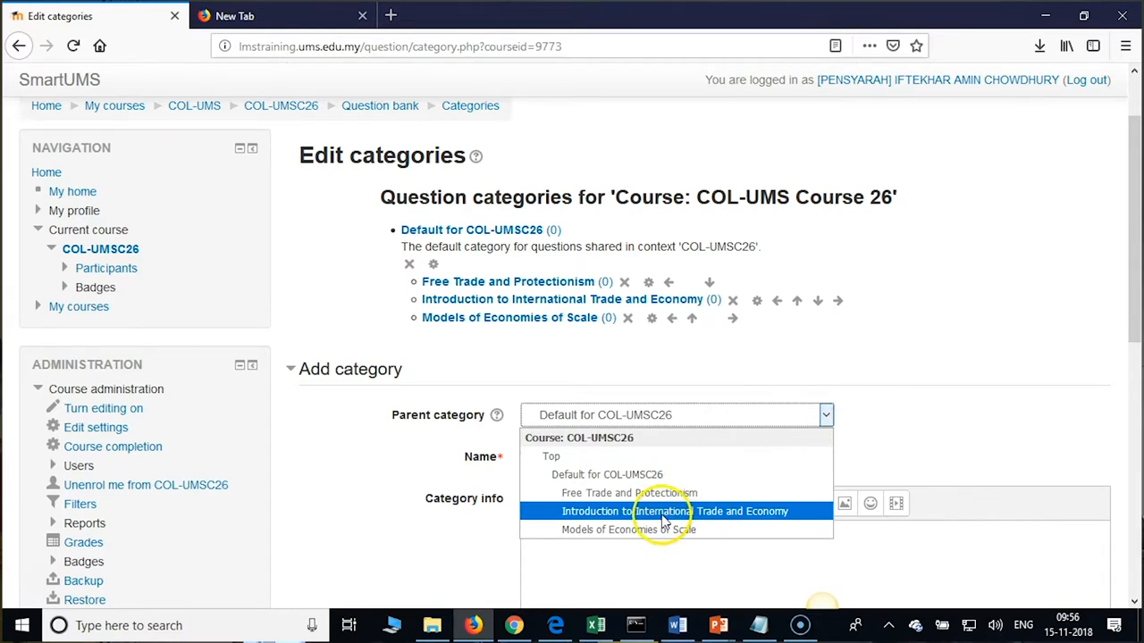
click(676, 511)
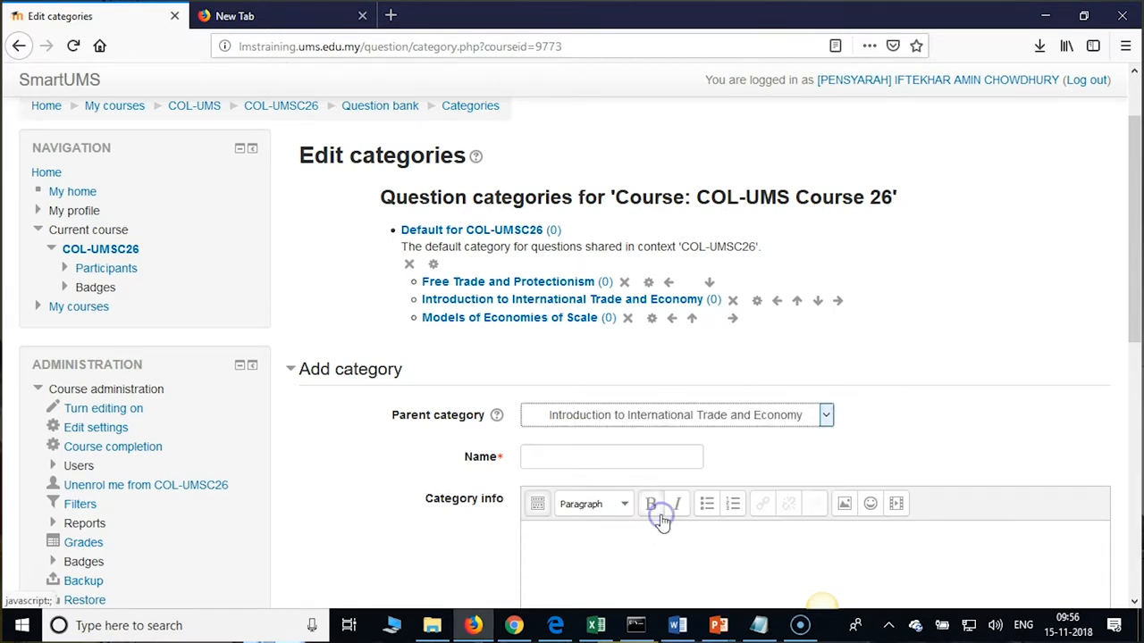
click(612, 456)
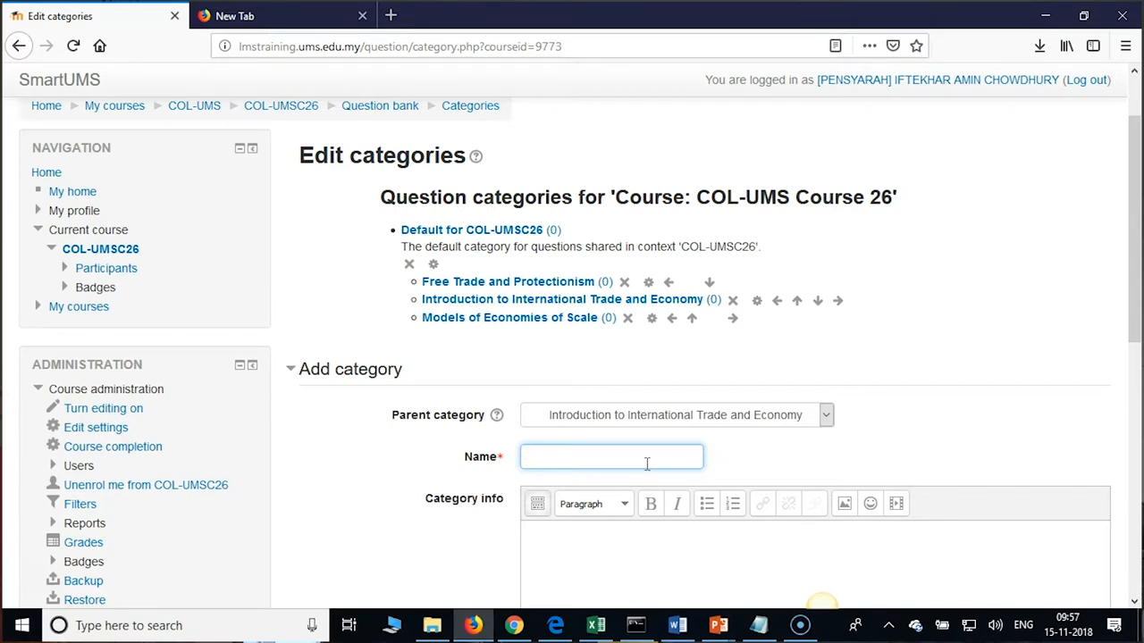
text(Mutlip)
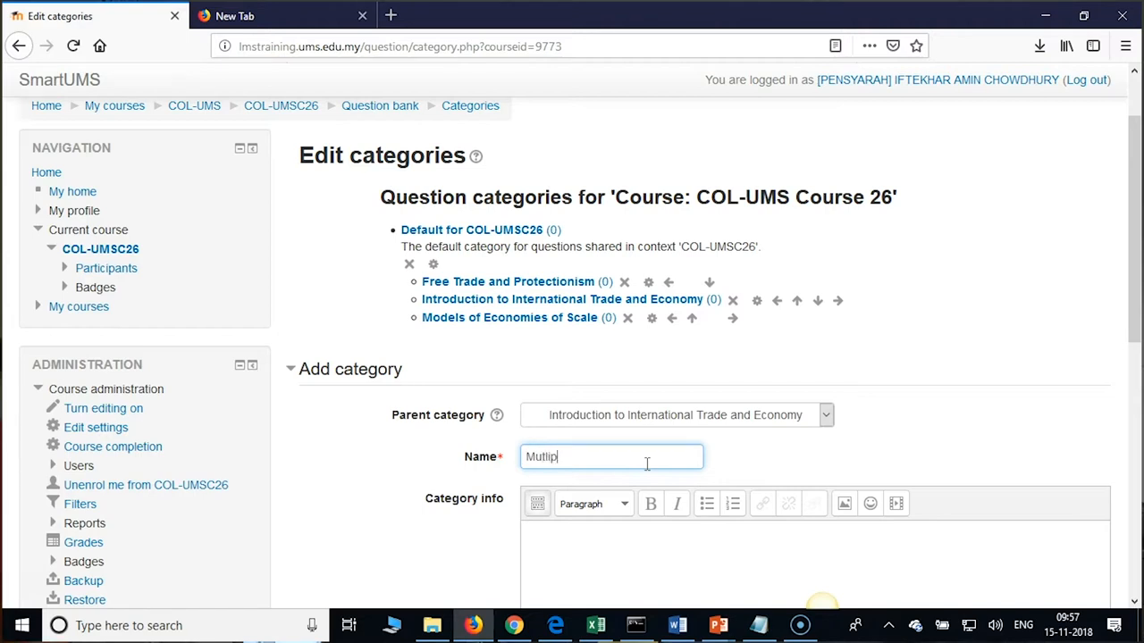
text(le C)
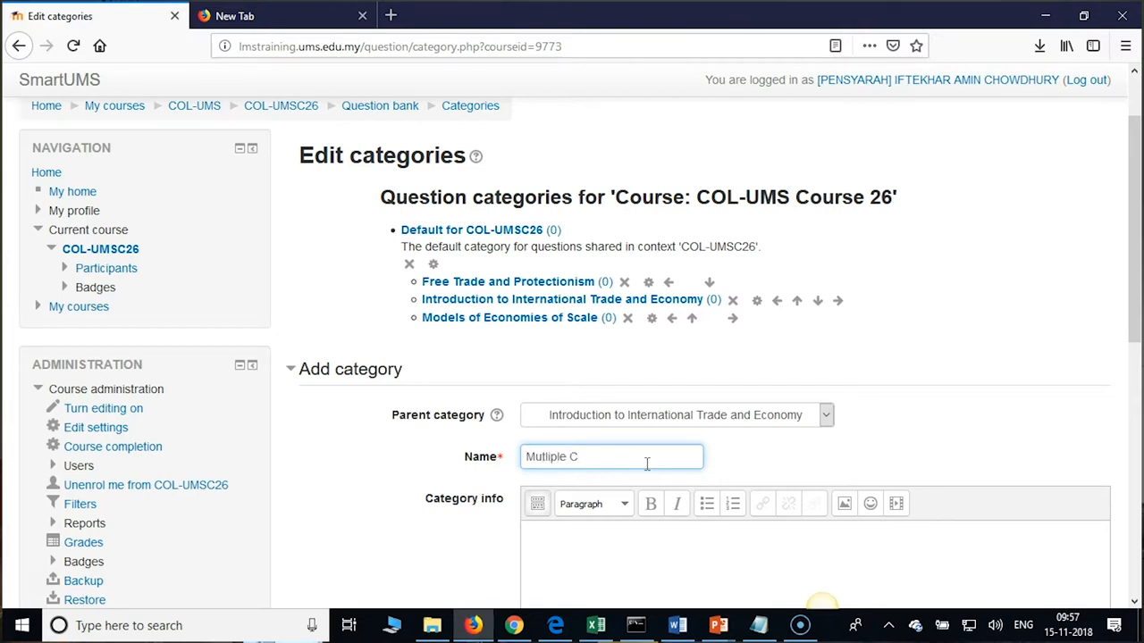
text(oice)
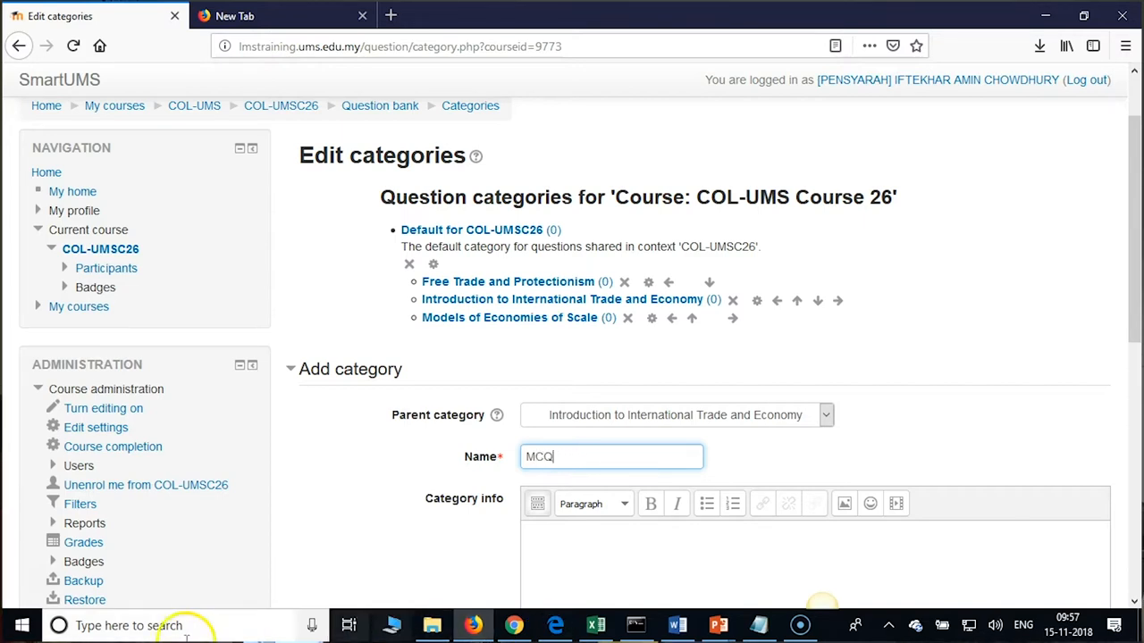
mouse_move(16, 219)
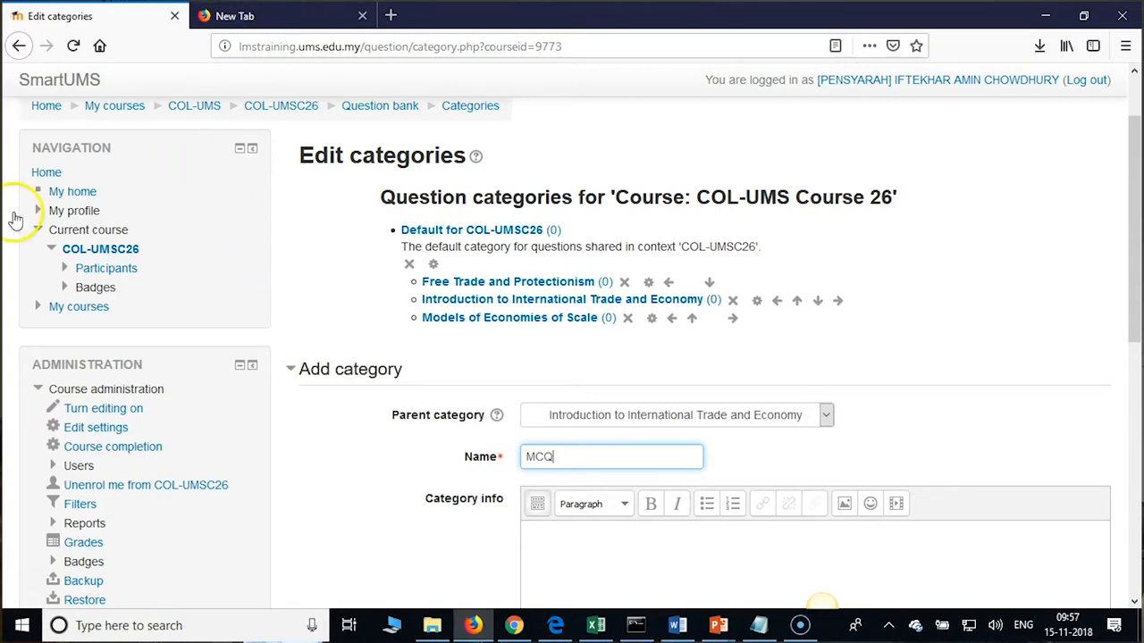
scroll(down, 3)
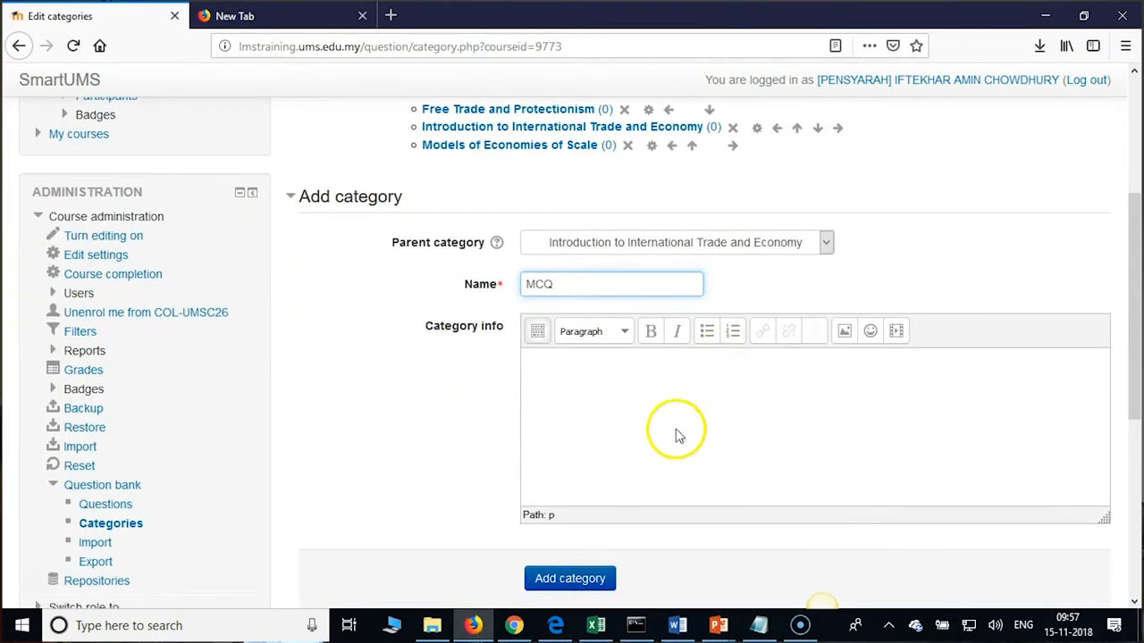
click(569, 578)
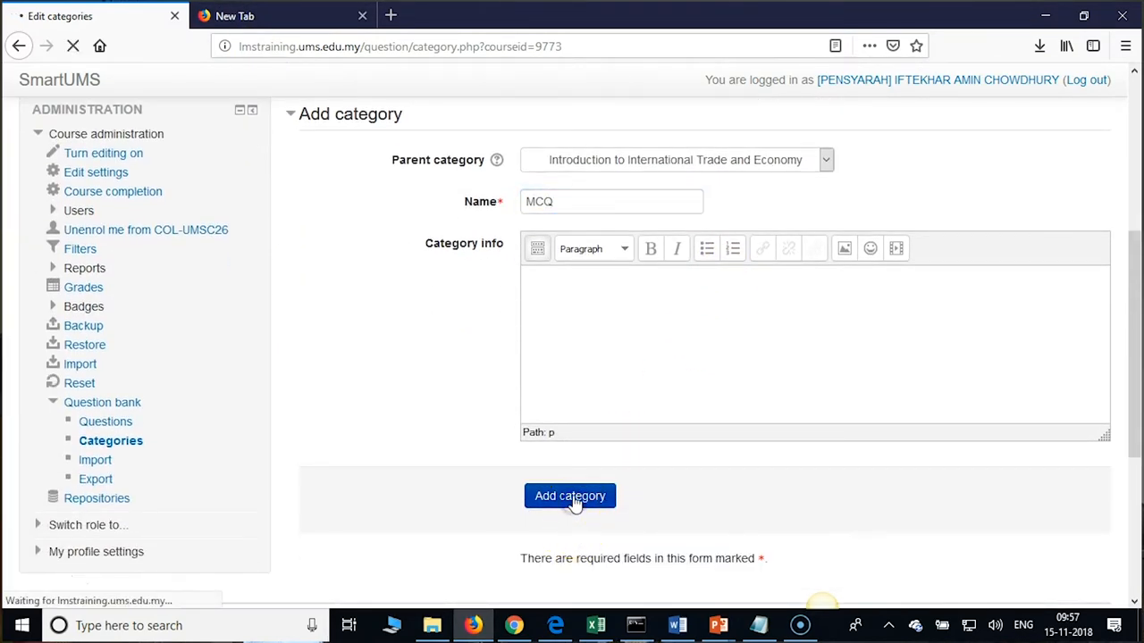
click(570, 495)
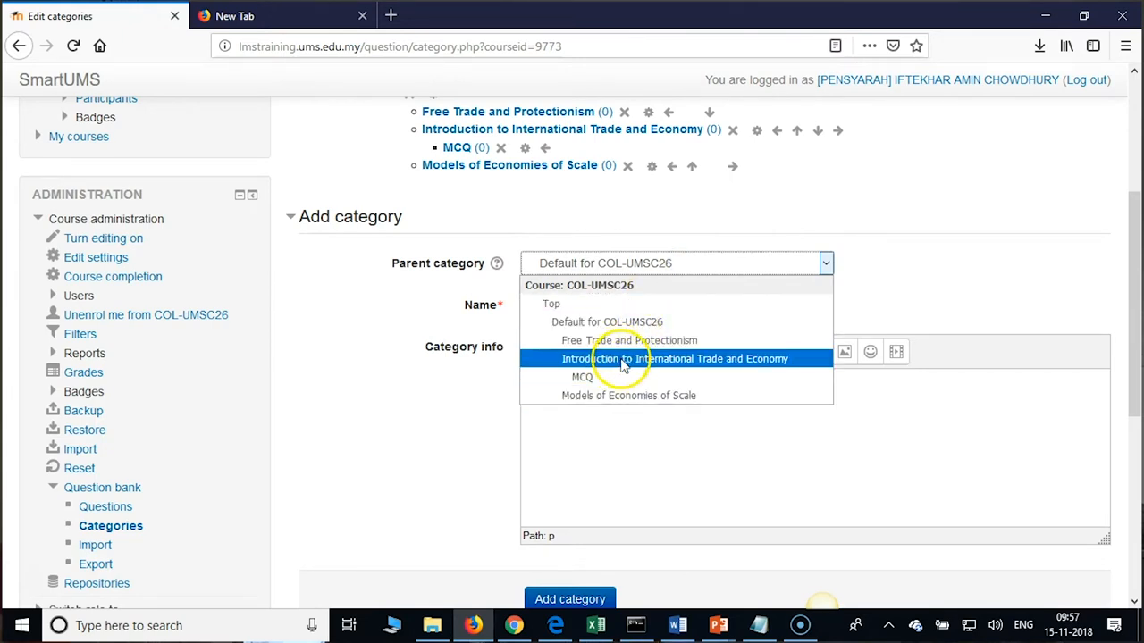
Step: Add a 'T/F' category with parent Introduction to International Trade and Economy
click(677, 358)
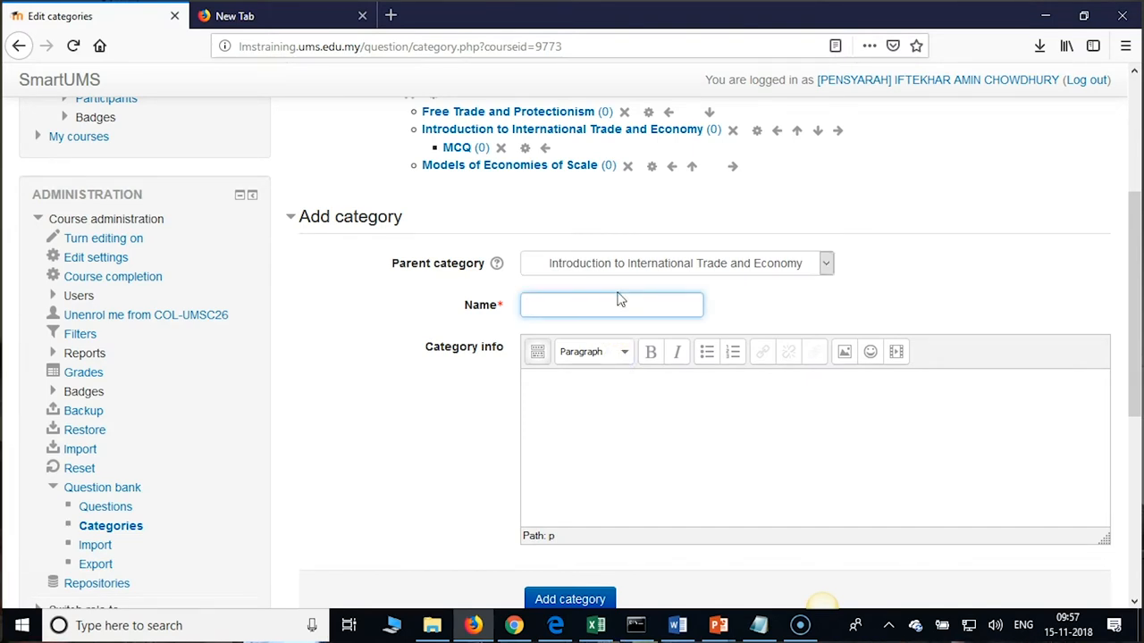
text(T)
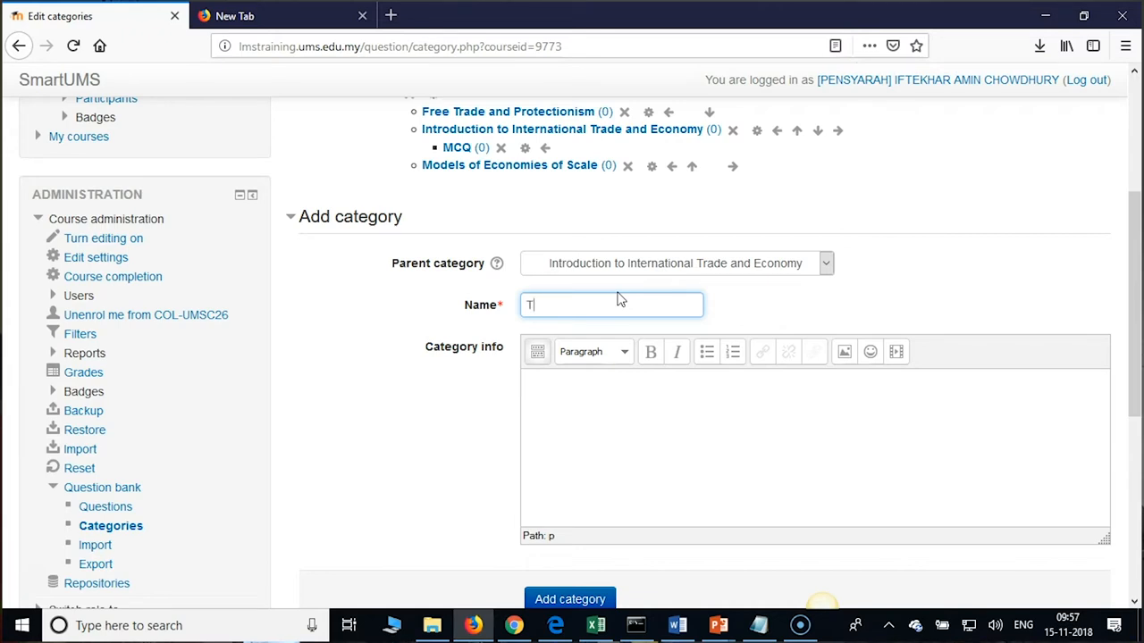
text(/F)
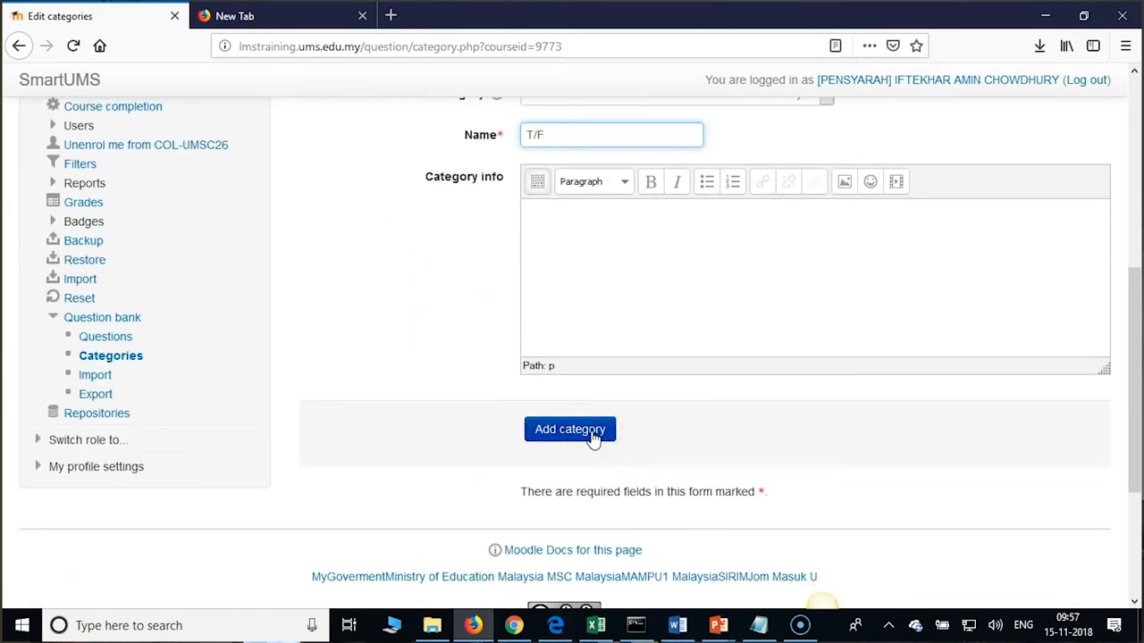
click(570, 429)
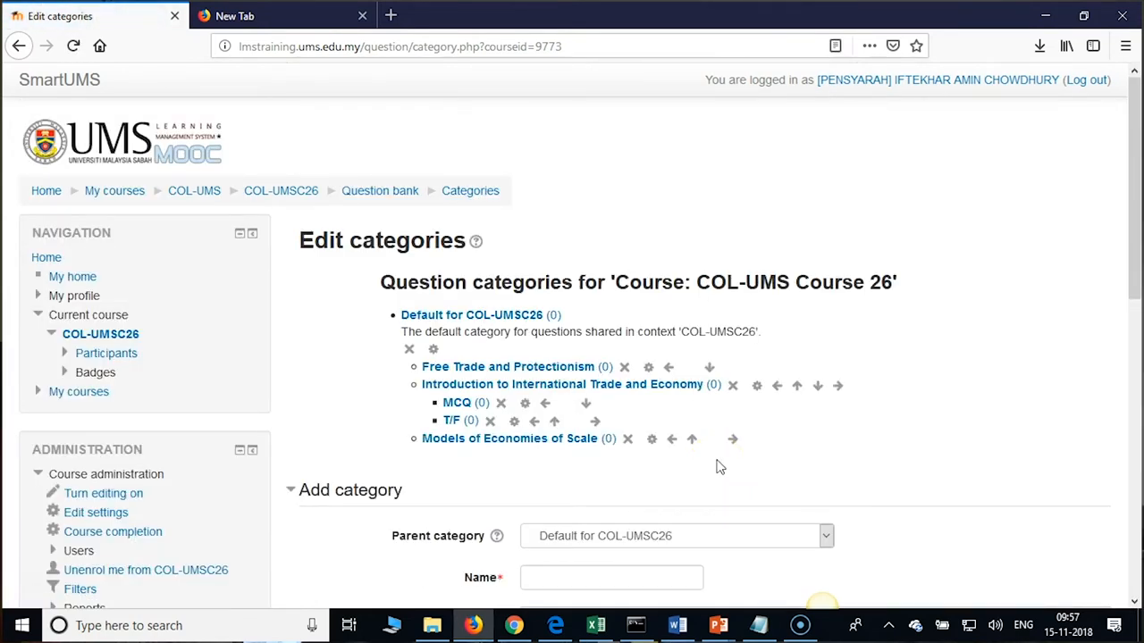
mouse_move(650, 444)
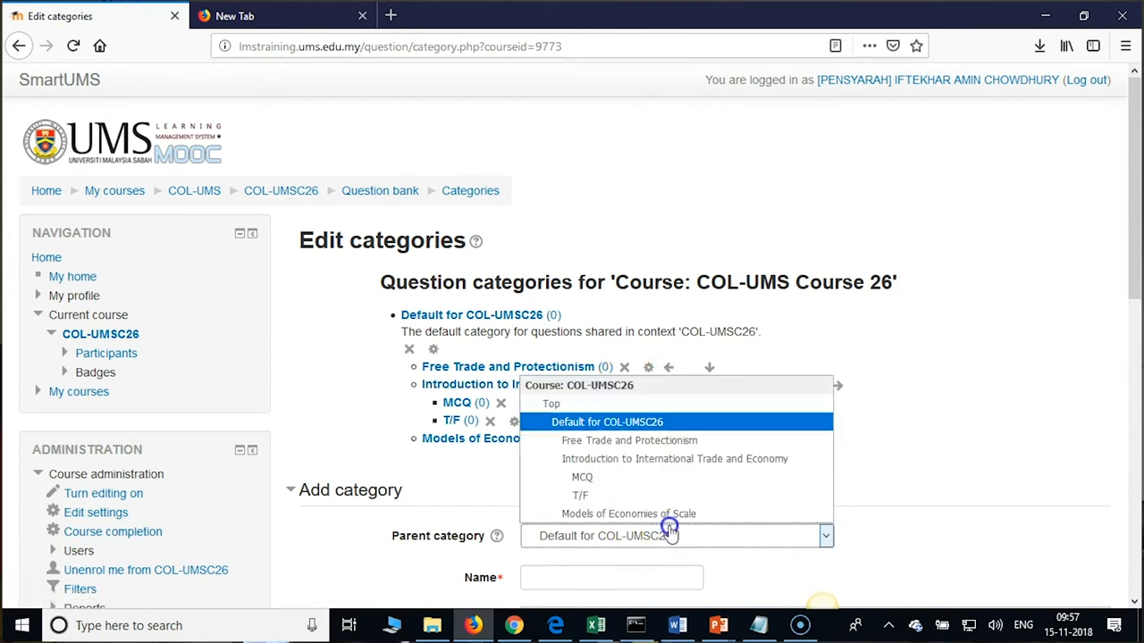
Step: Add an 'Essay' category with parent Introduction to International Trade and Economy
click(675, 458)
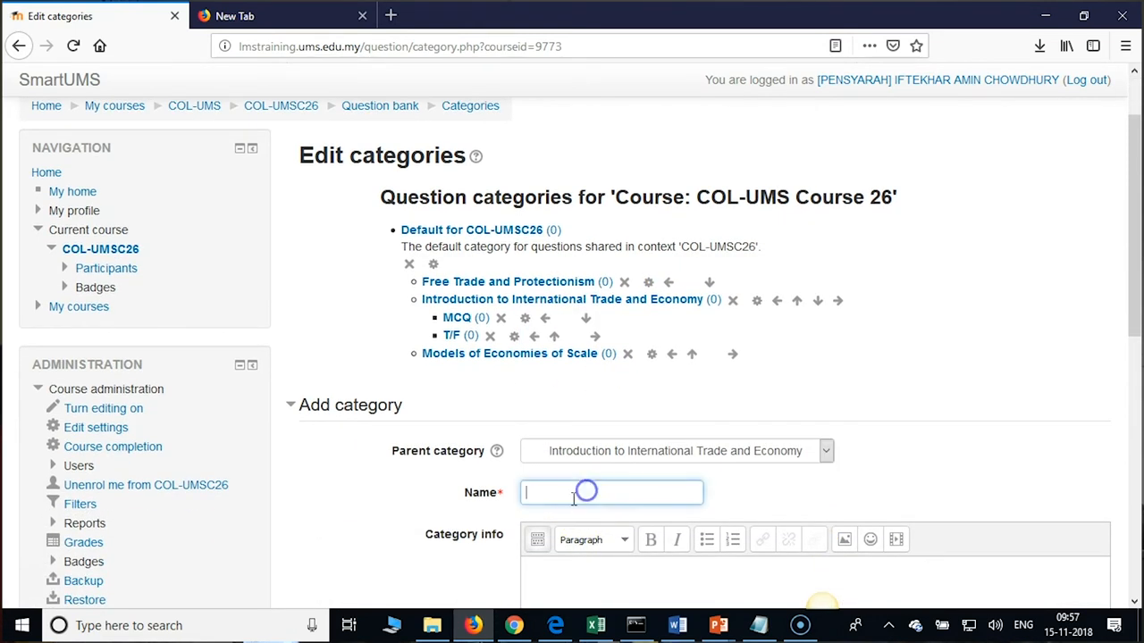
text(Essay)
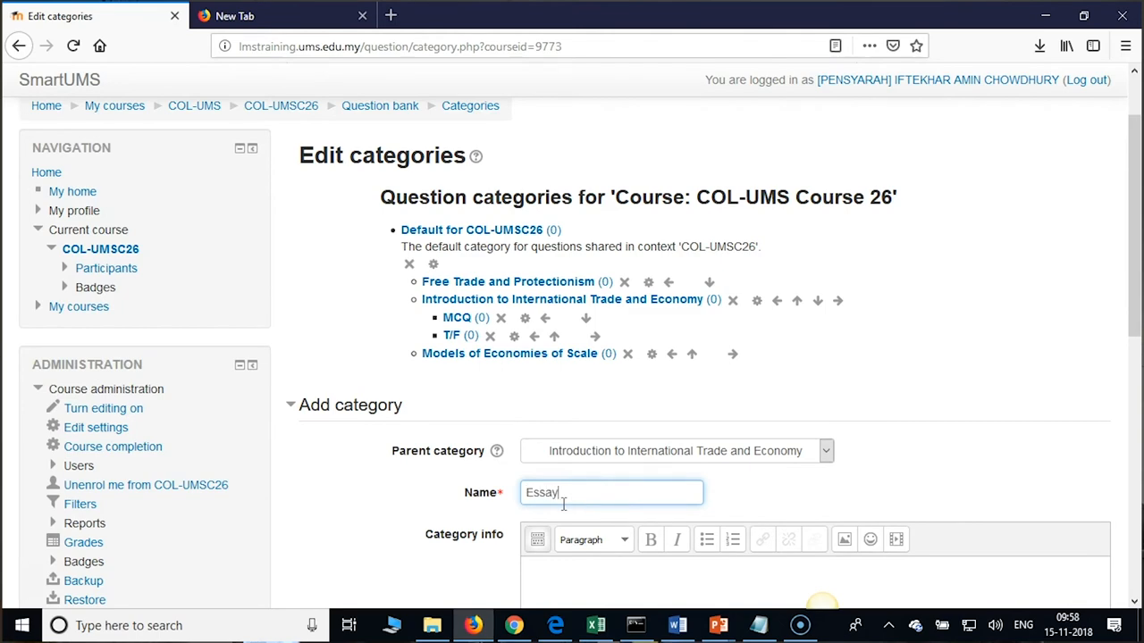
scroll(down, 3)
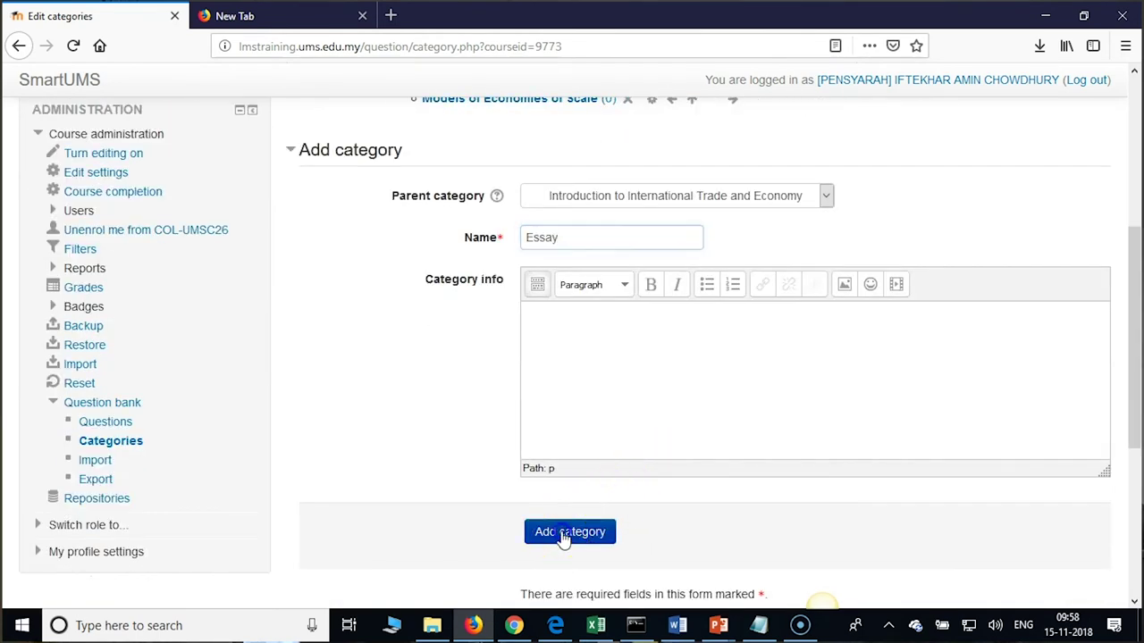
click(569, 531)
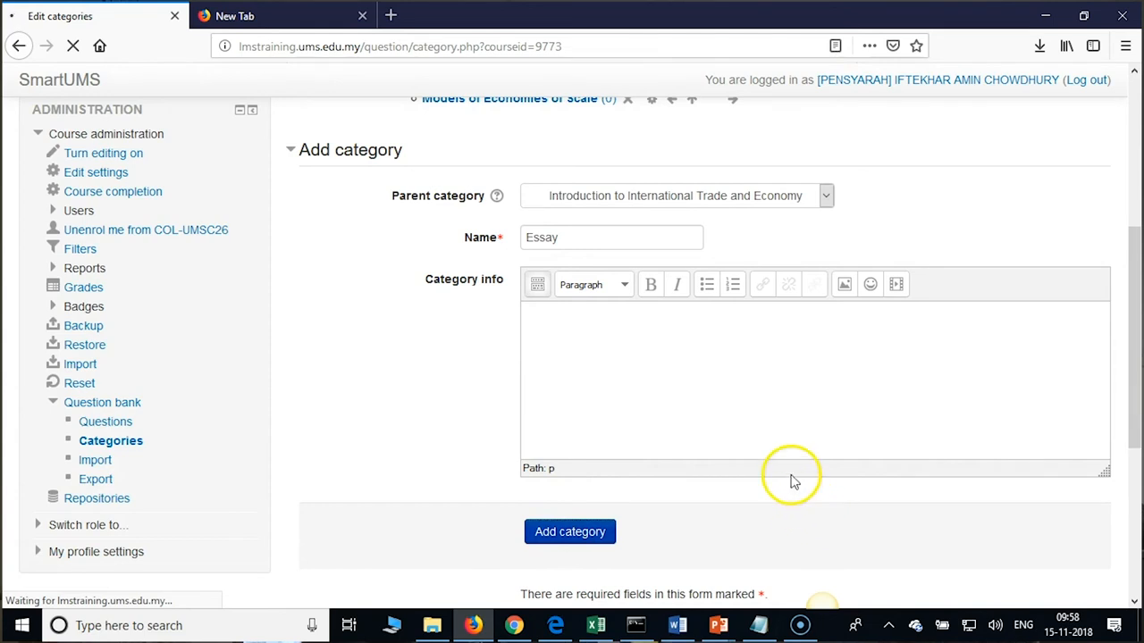
click(569, 532)
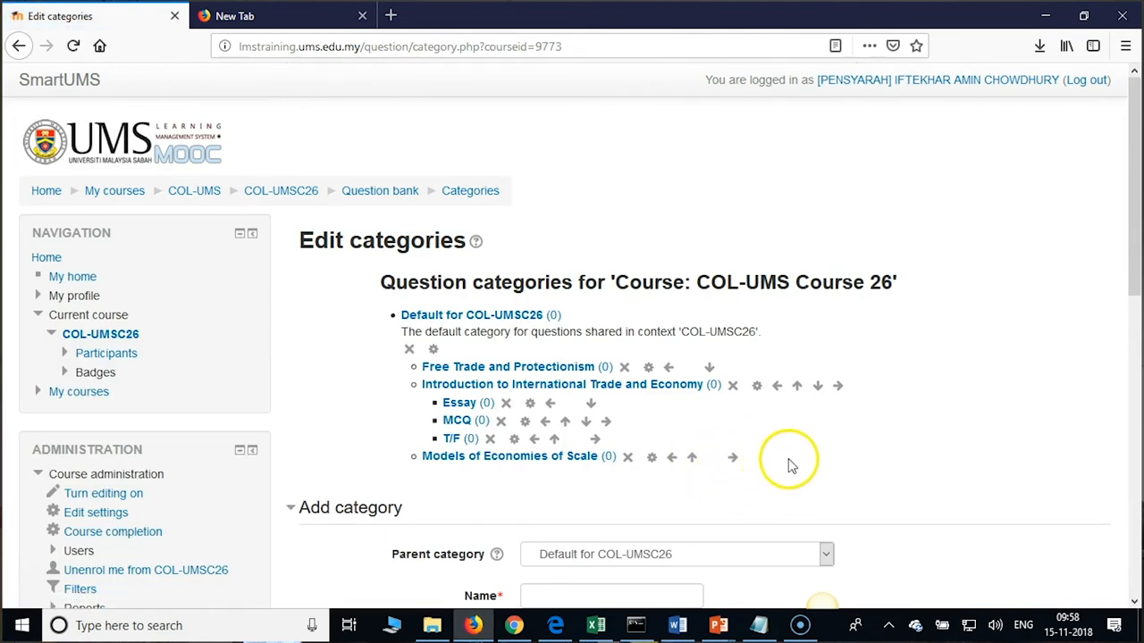
mouse_move(820, 462)
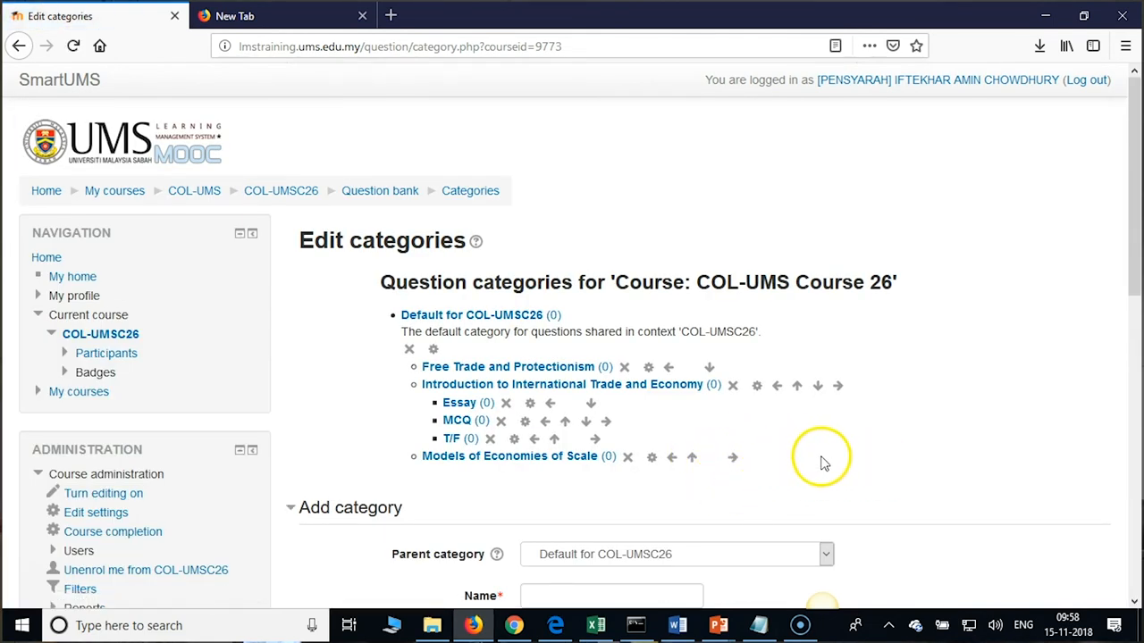
mouse_move(795, 445)
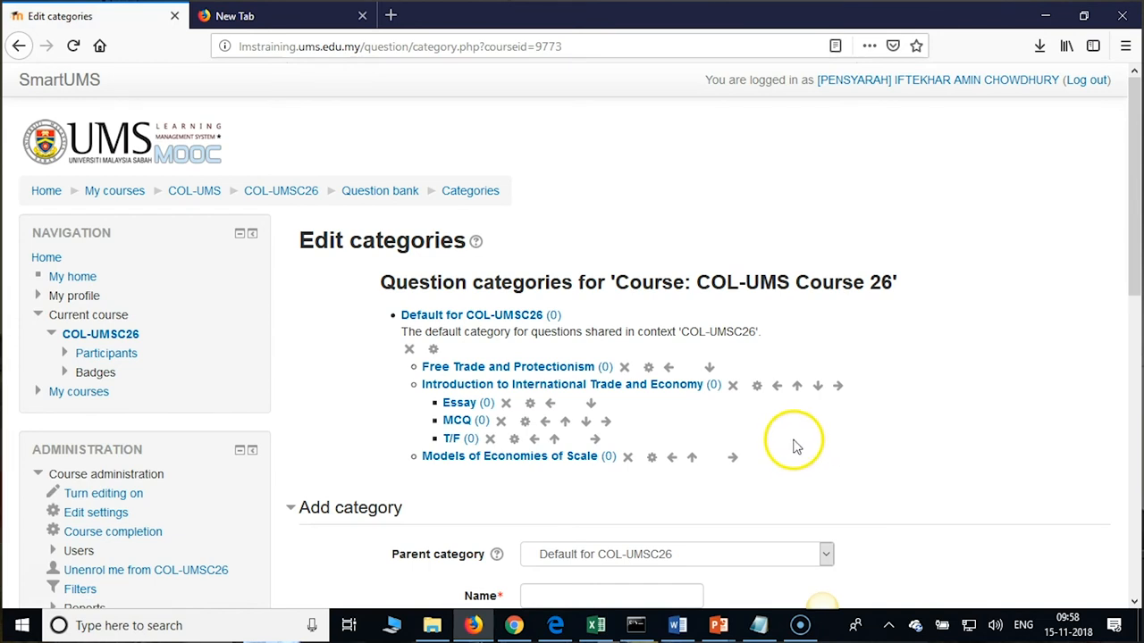
mouse_move(775, 400)
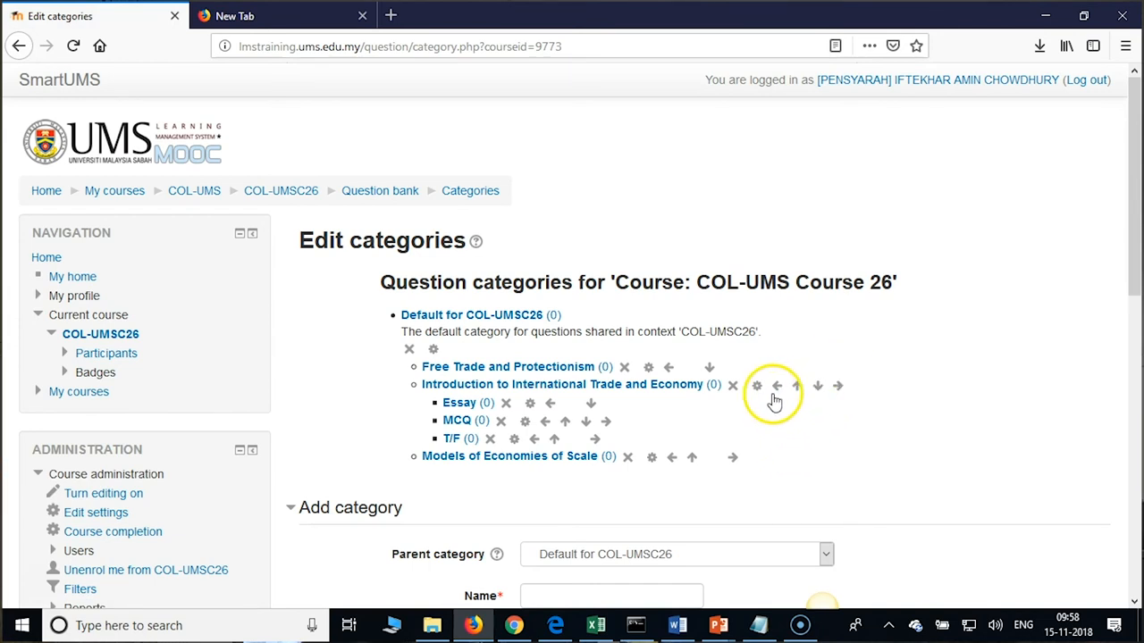
mouse_move(772, 429)
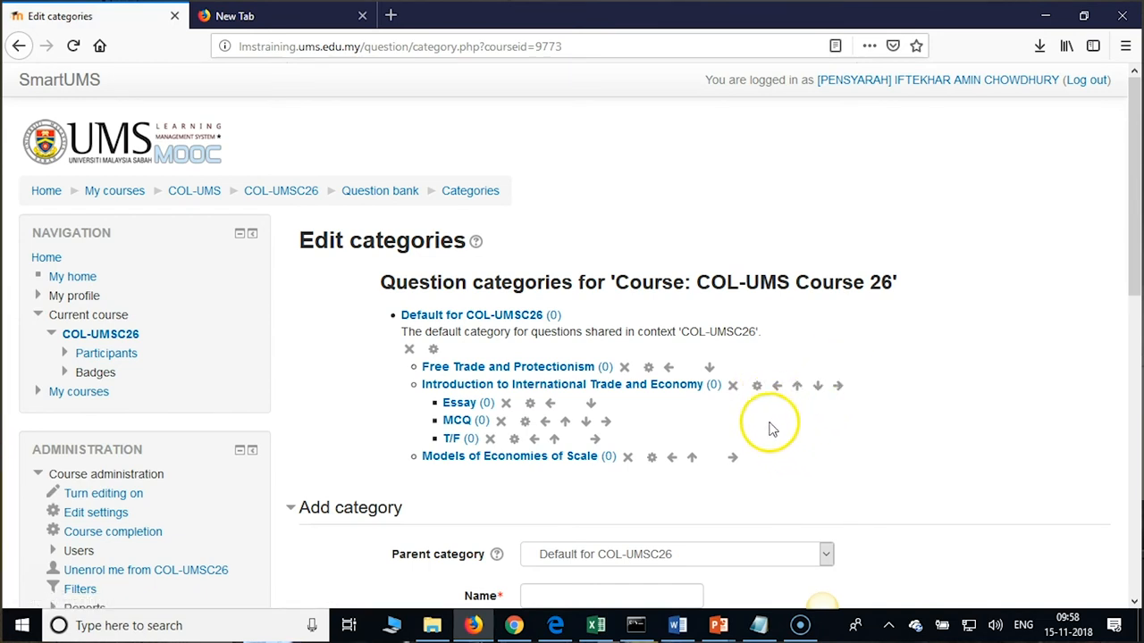
mouse_move(773, 430)
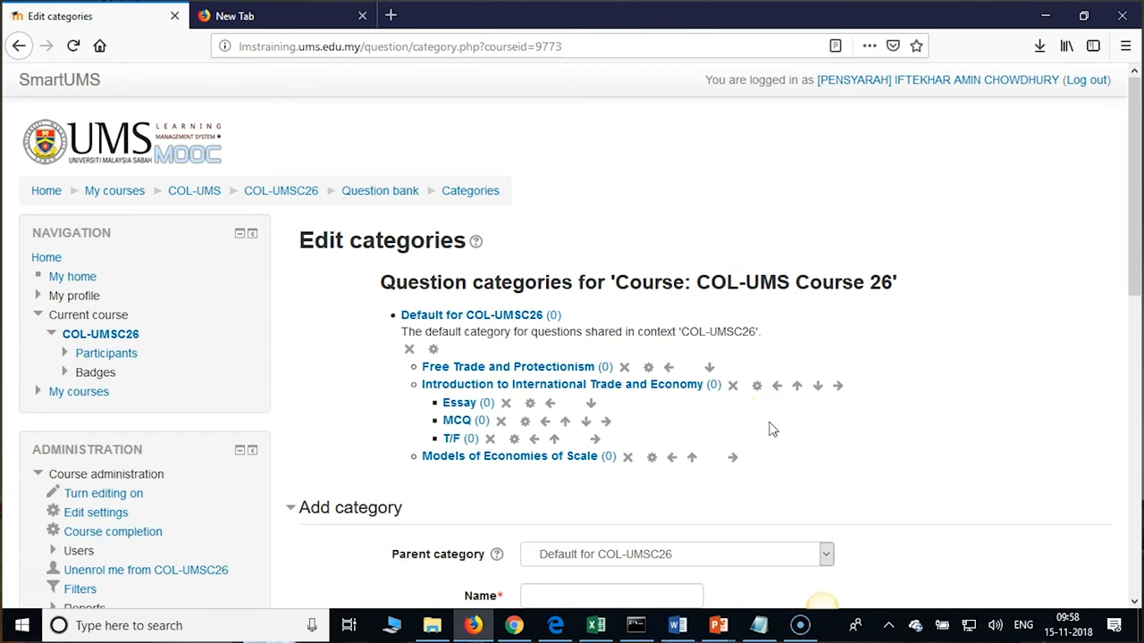
mouse_move(696, 449)
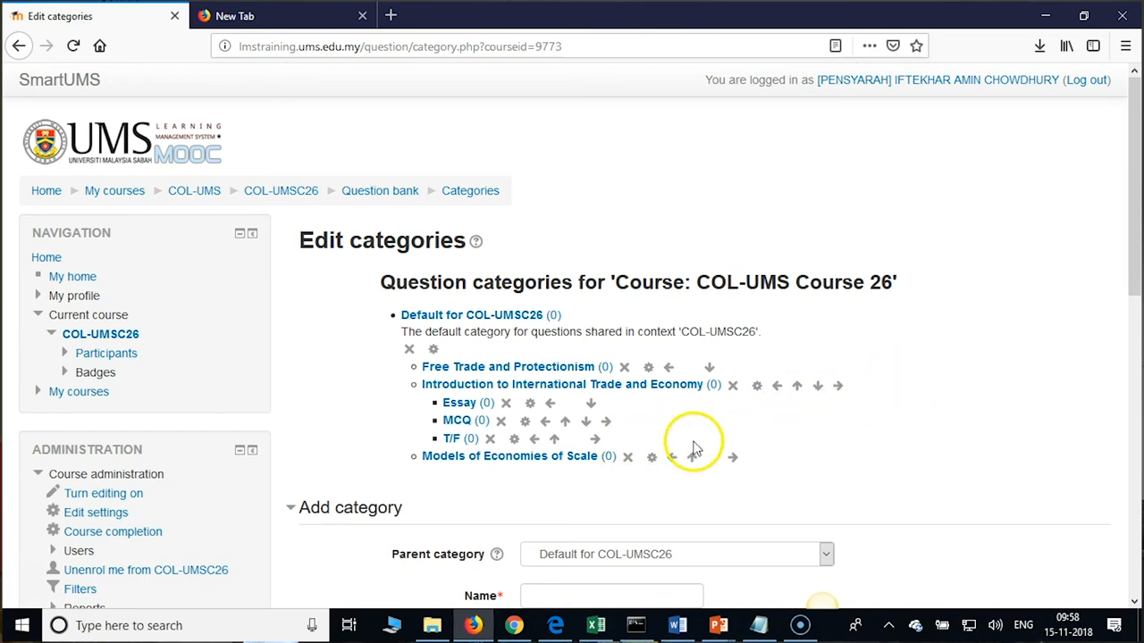